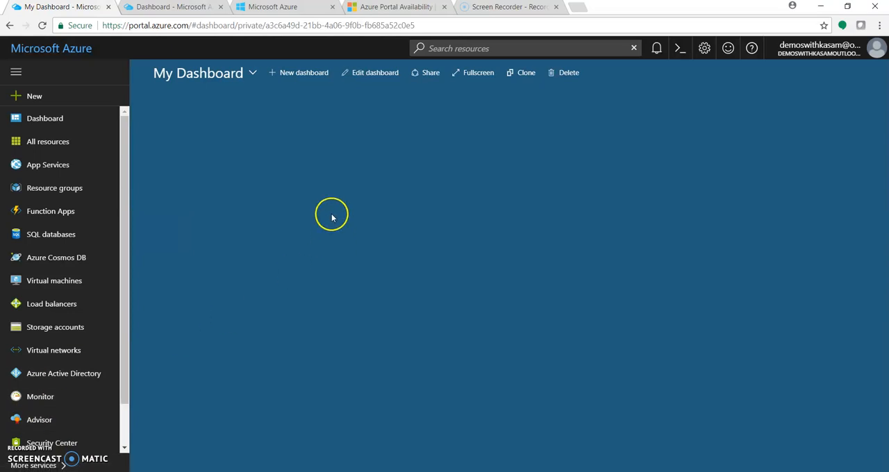
mouse_move(252, 144)
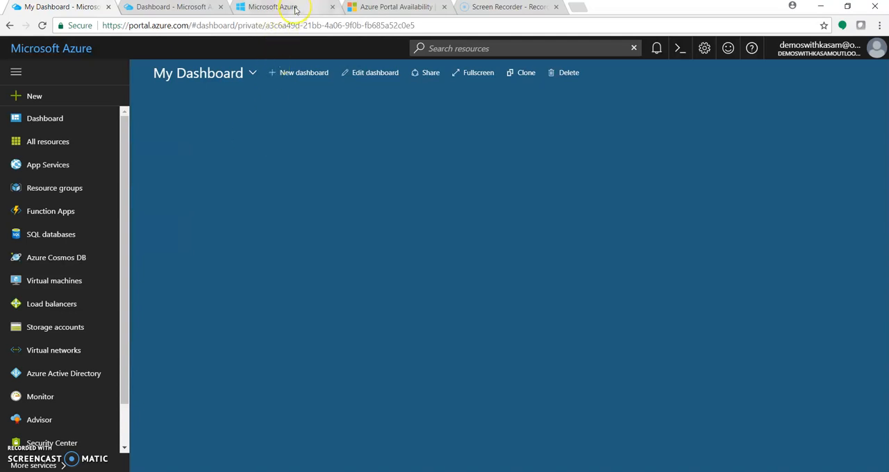
Switch to the classic portal tab showing the New > Compute virtual machine and cloud service options.
click(285, 7)
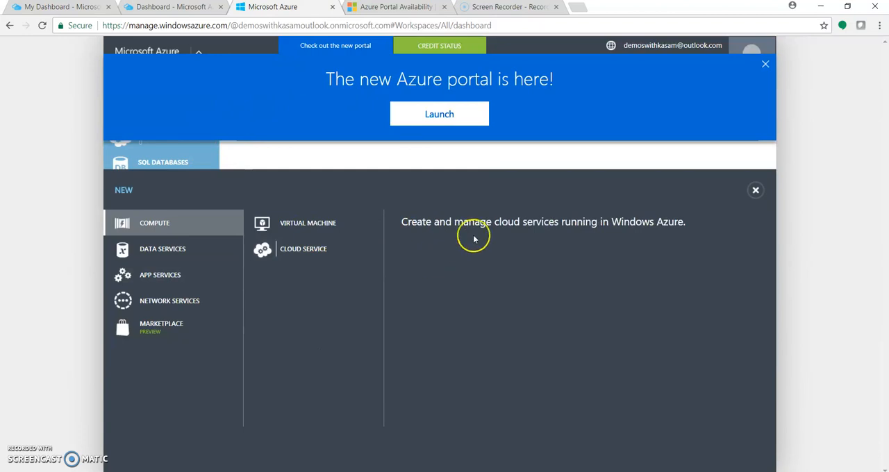
mouse_move(498, 101)
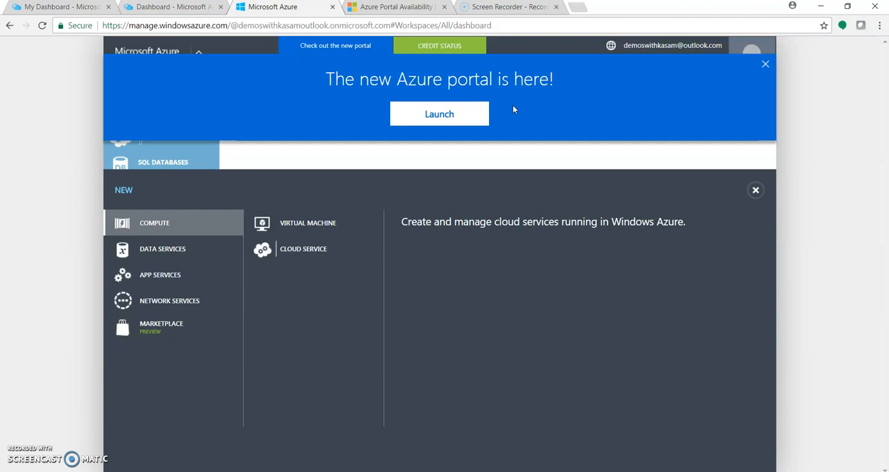
mouse_move(514, 110)
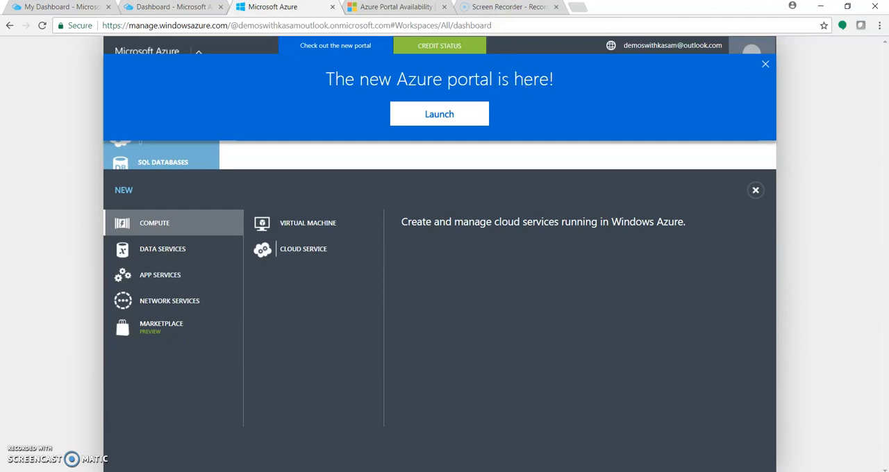
Switch to the Azure Portal Availability tab and scroll through the service comparison chart.
click(396, 7)
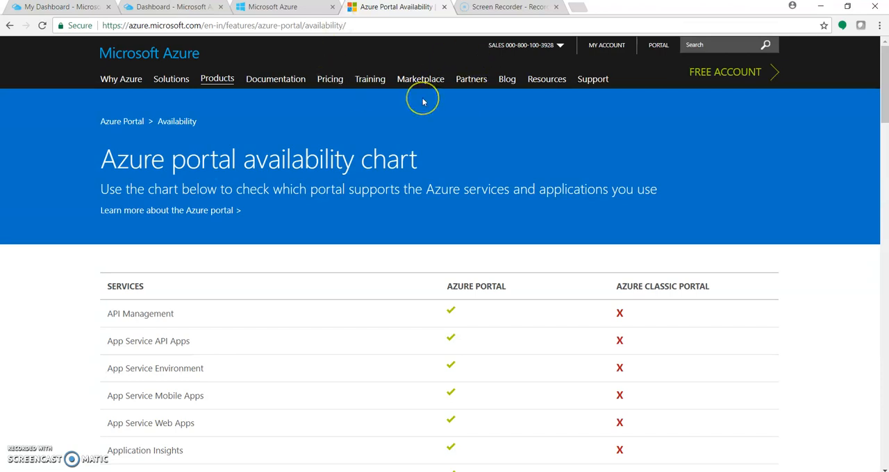
mouse_move(546, 290)
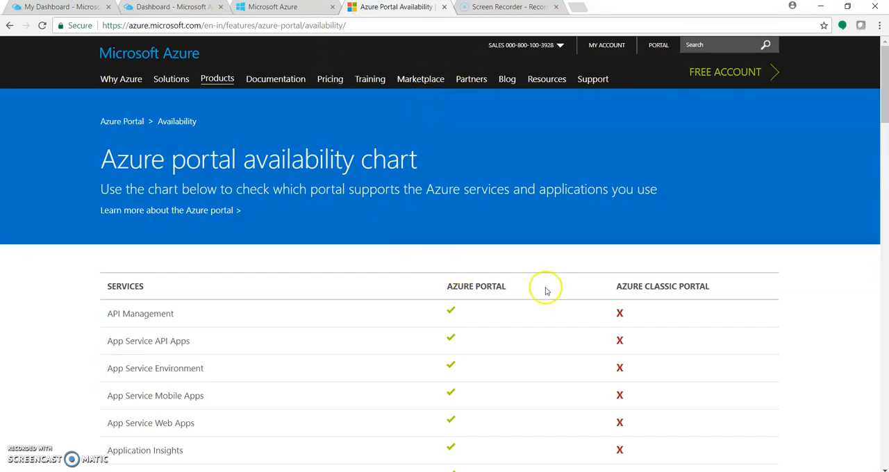
scroll(down, 3)
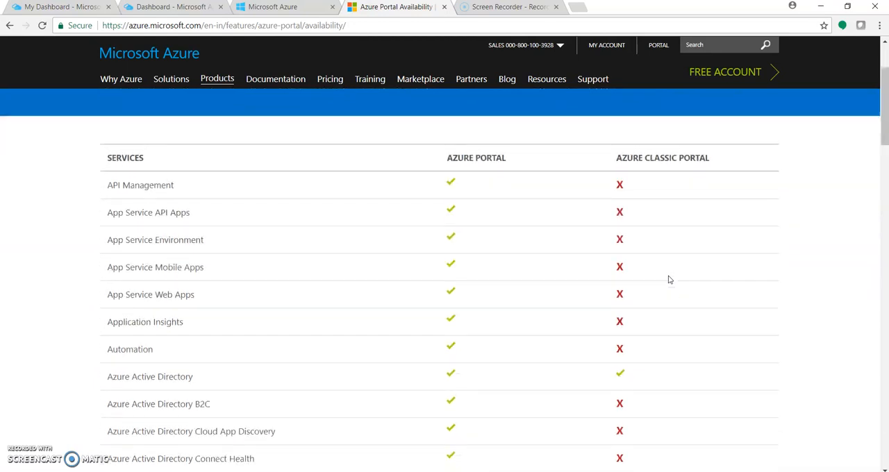
scroll(down, 3)
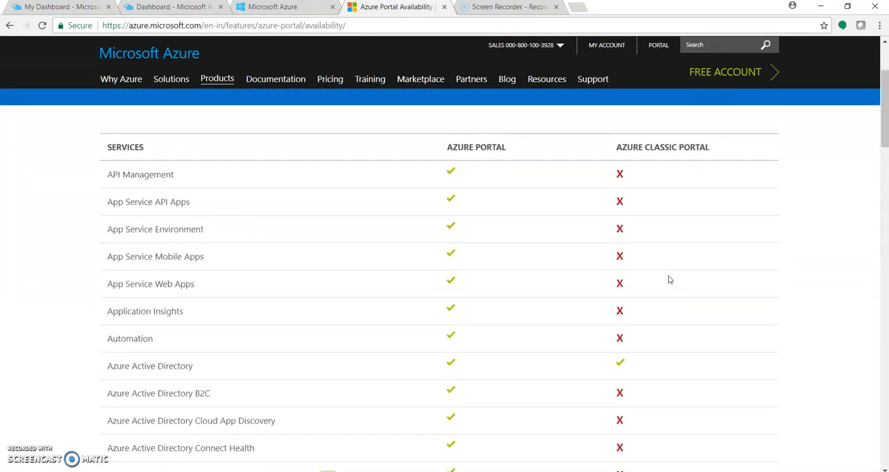
scroll(down, 3)
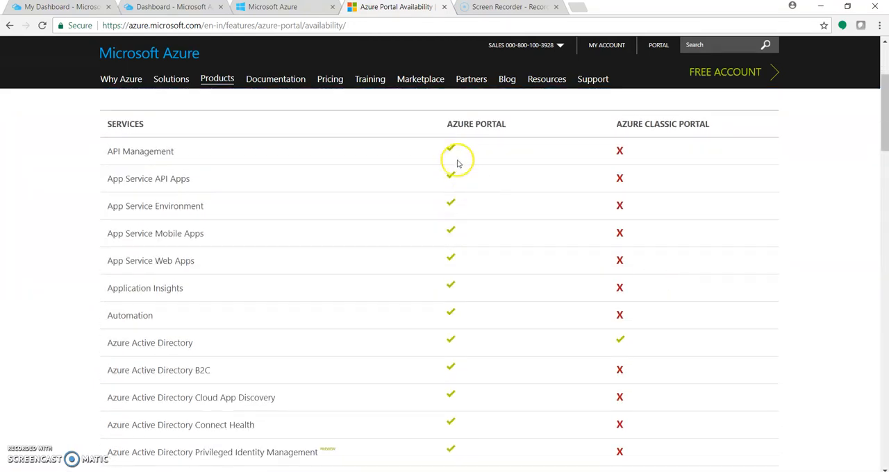
mouse_move(553, 200)
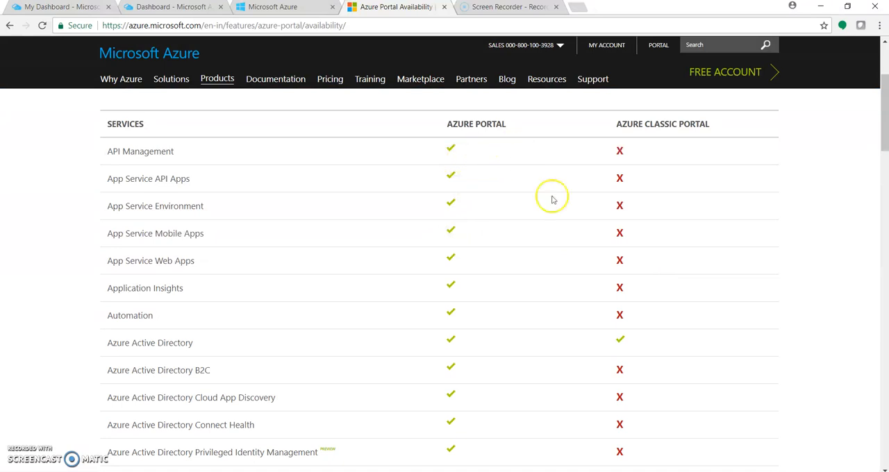
scroll(down, 3)
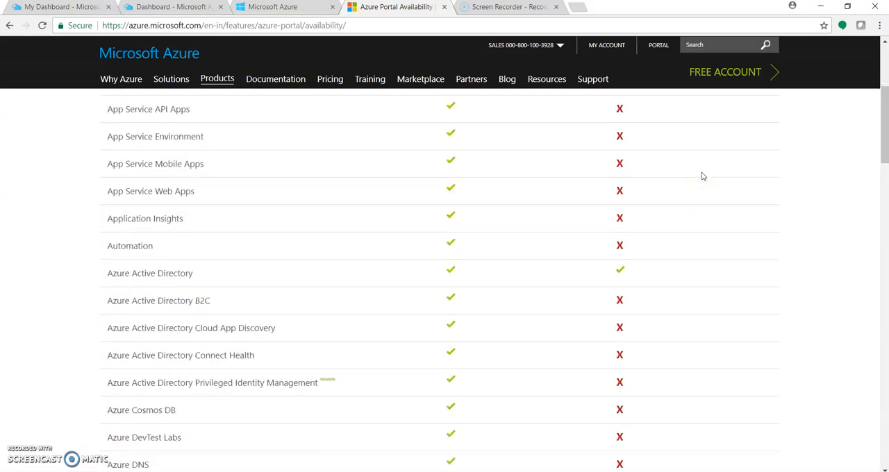
scroll(down, 3)
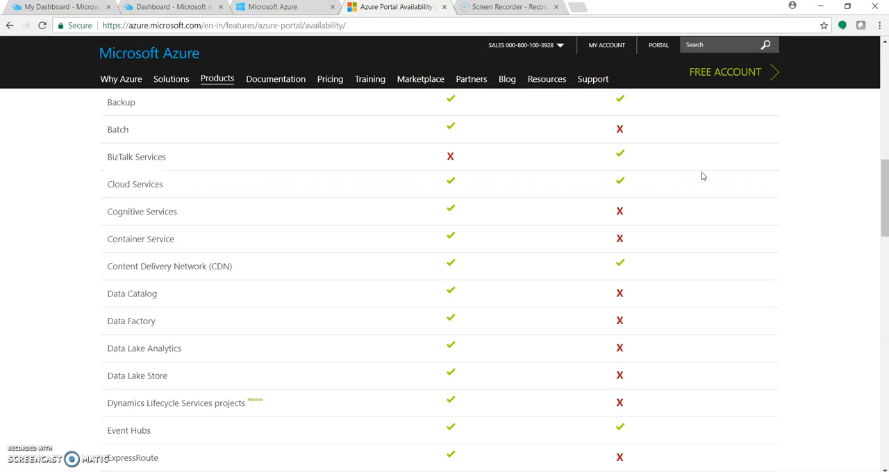
scroll(up, 3)
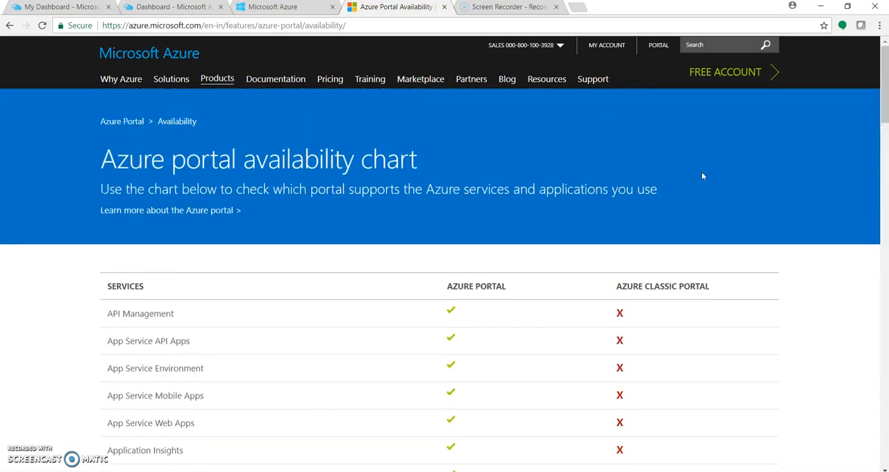
click(60, 7)
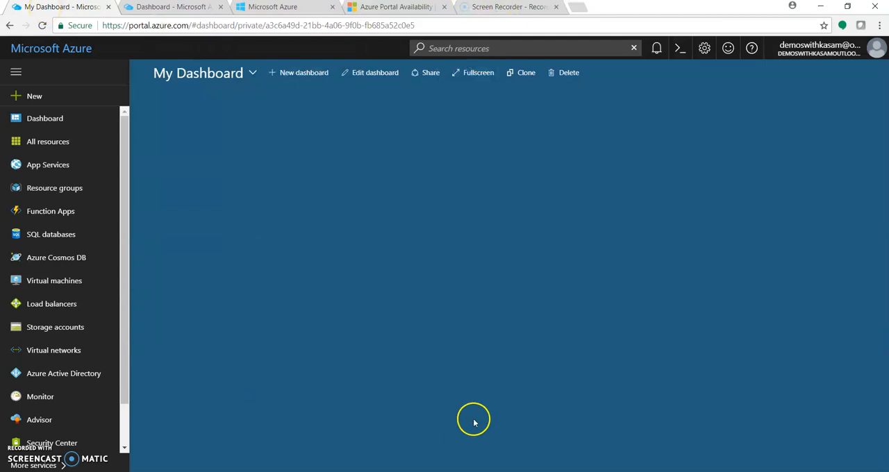
mouse_move(546, 331)
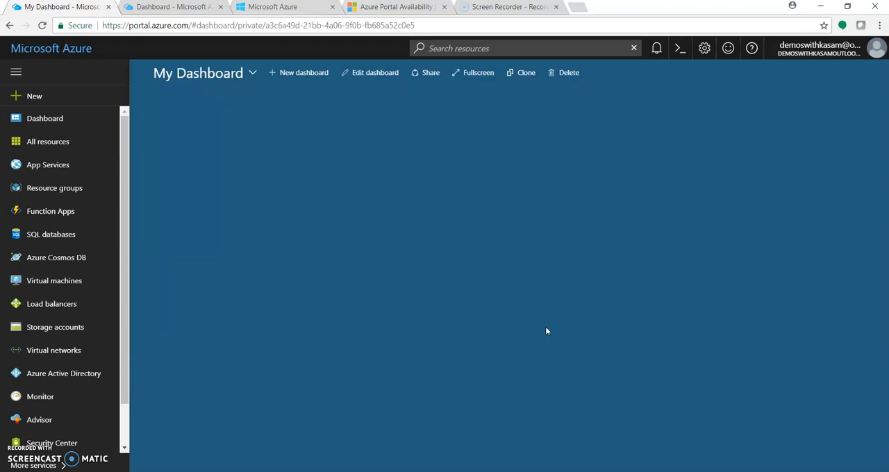
mouse_move(247, 188)
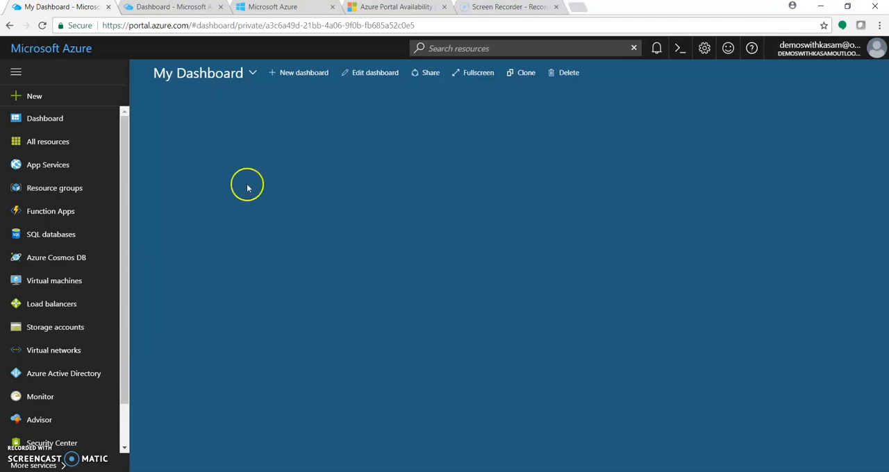
mouse_move(90, 288)
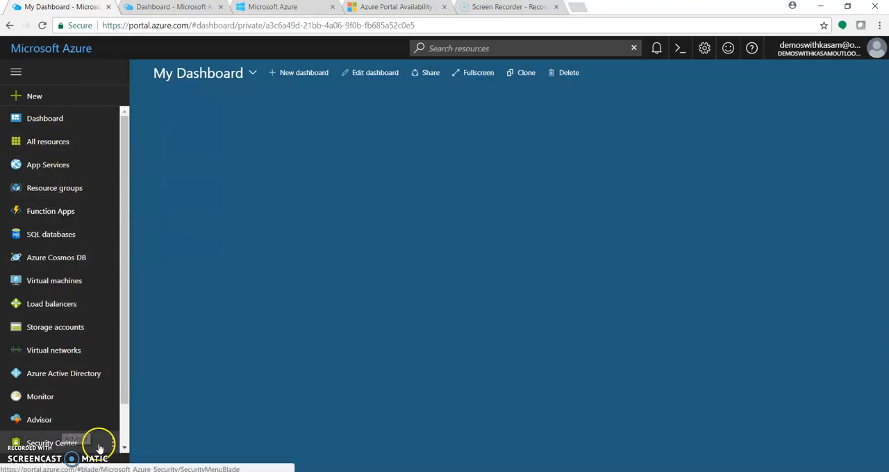
scroll(down, 3)
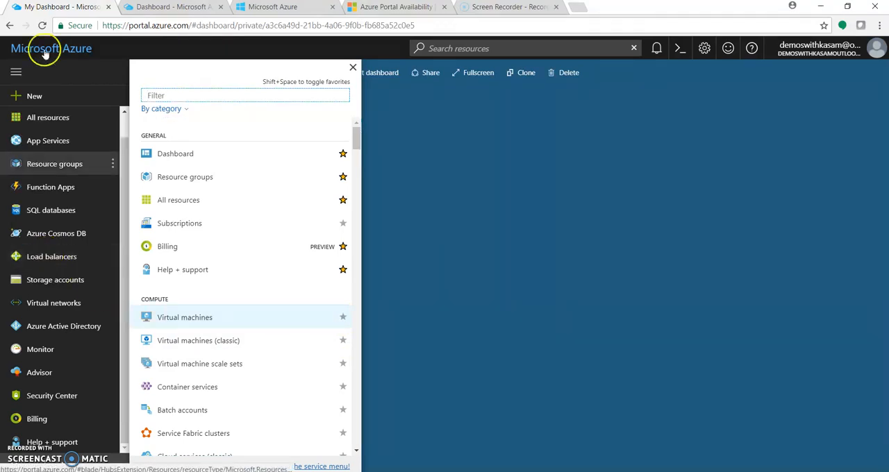
mouse_move(63, 234)
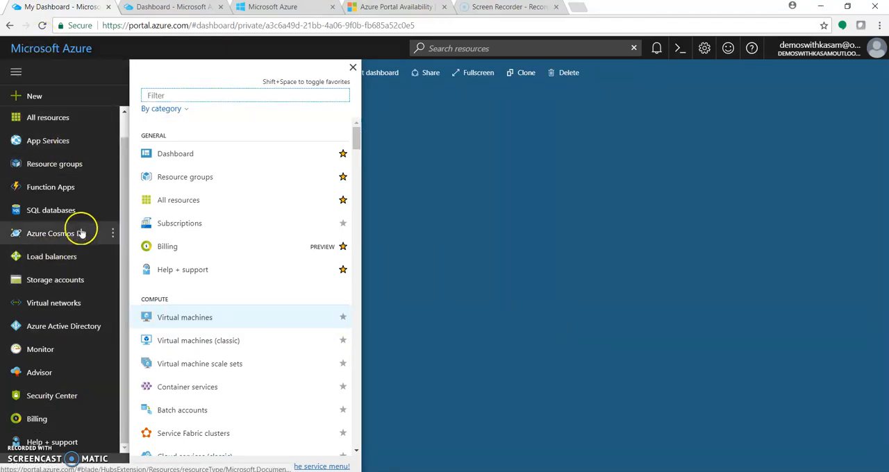
click(352, 67)
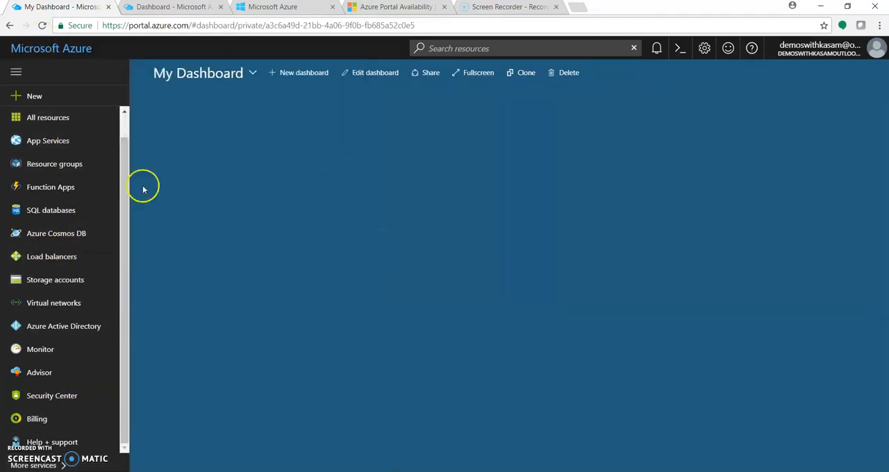
mouse_move(306, 145)
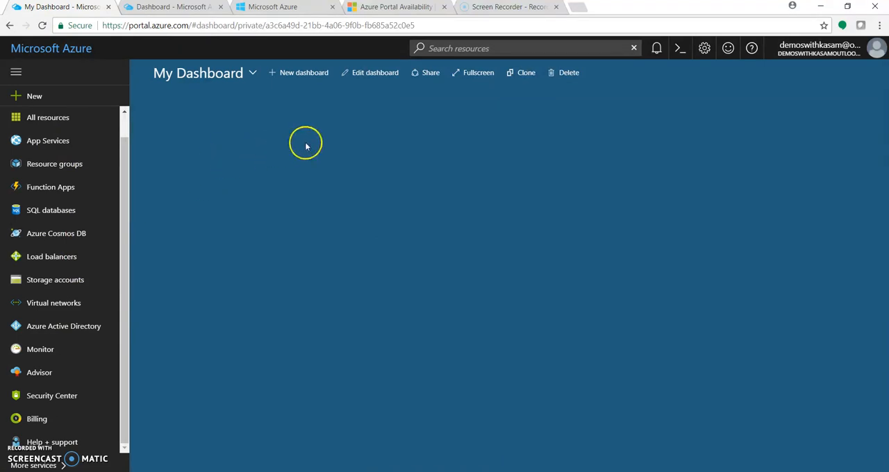
mouse_move(656, 48)
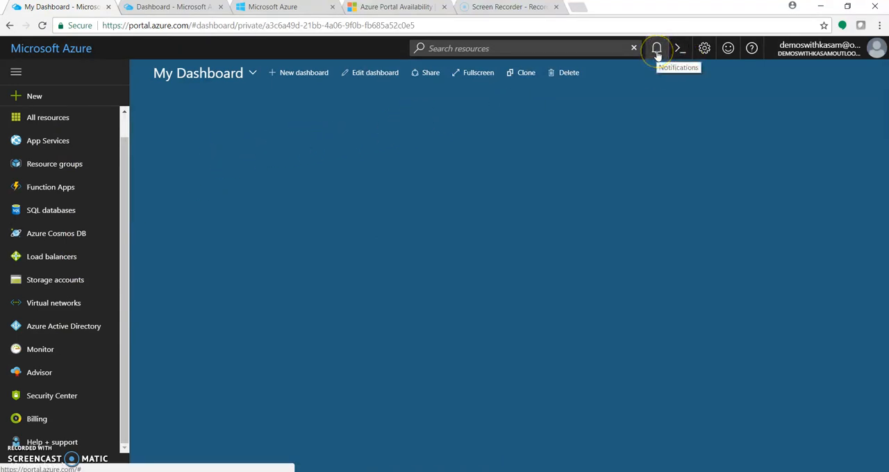
View the update and credit notifications, then launch Cloud Shell and dismiss its no-storage prompt.
click(656, 47)
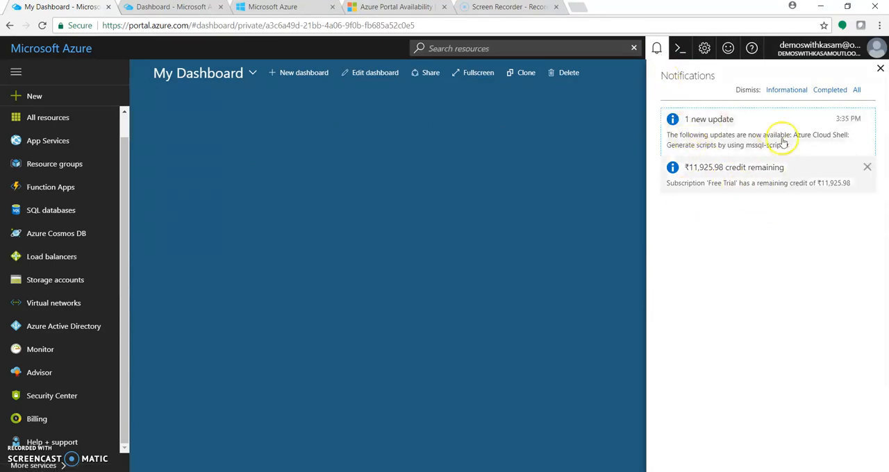
mouse_move(755, 167)
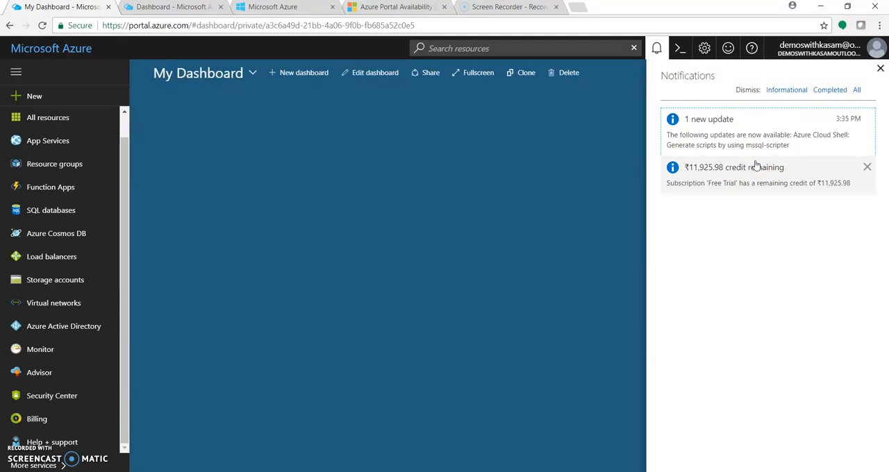
mouse_move(756, 161)
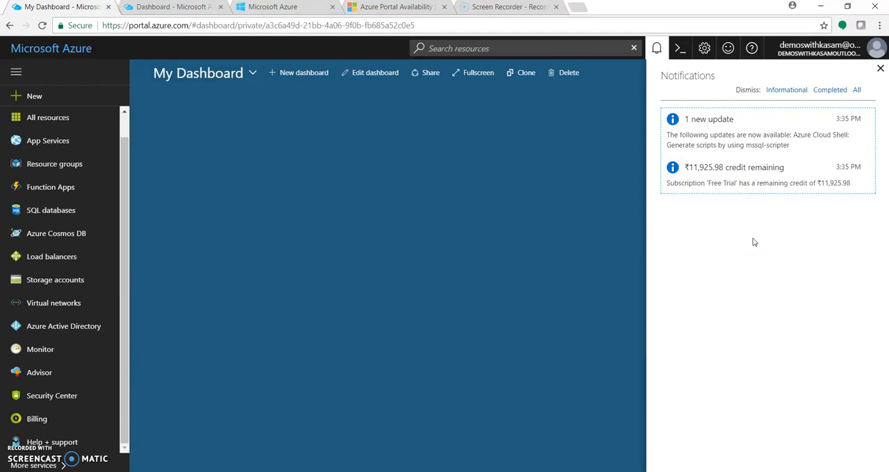
mouse_move(657, 48)
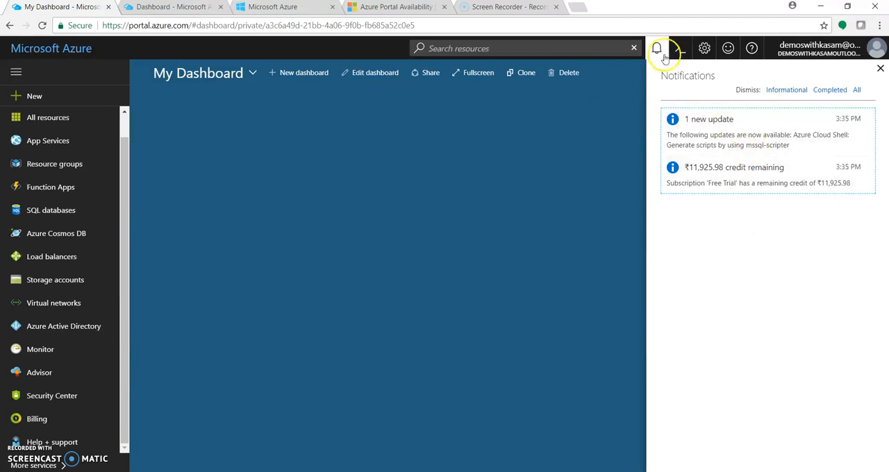
click(679, 48)
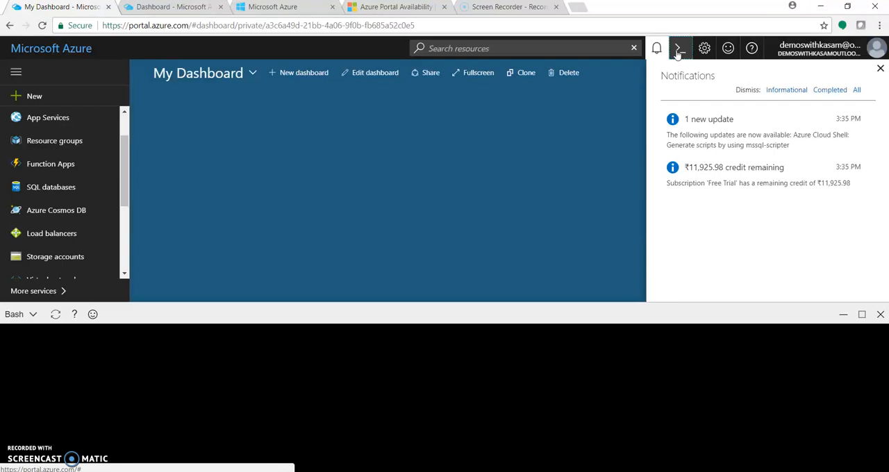
click(680, 48)
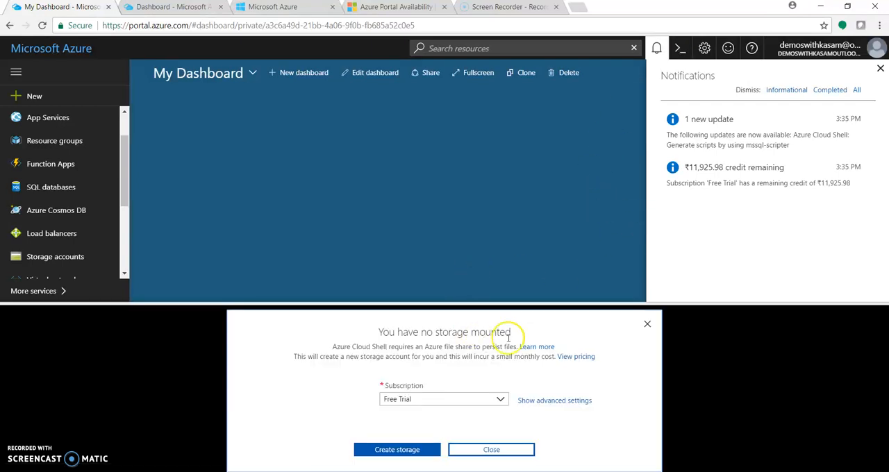
click(491, 449)
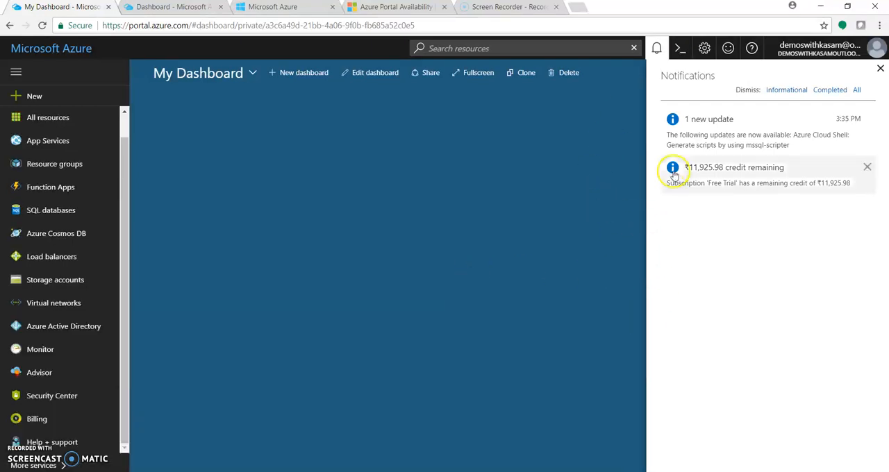
click(704, 48)
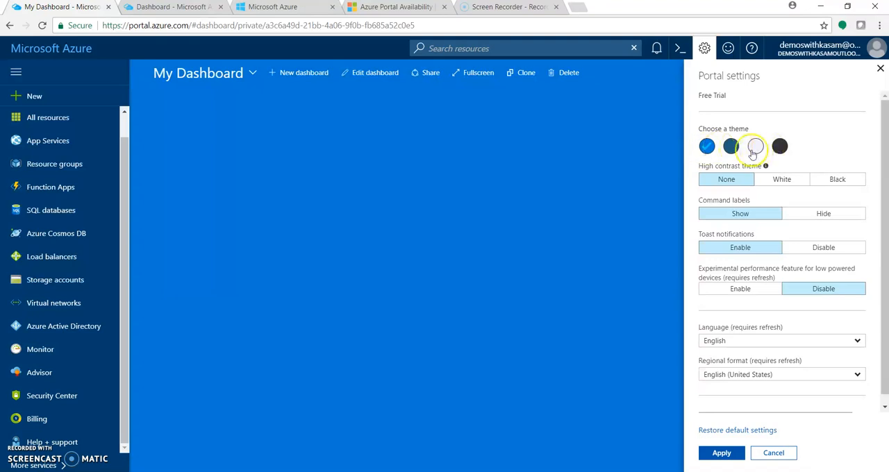
Preview the light and dark themes, then switch back to the blue theme.
click(755, 146)
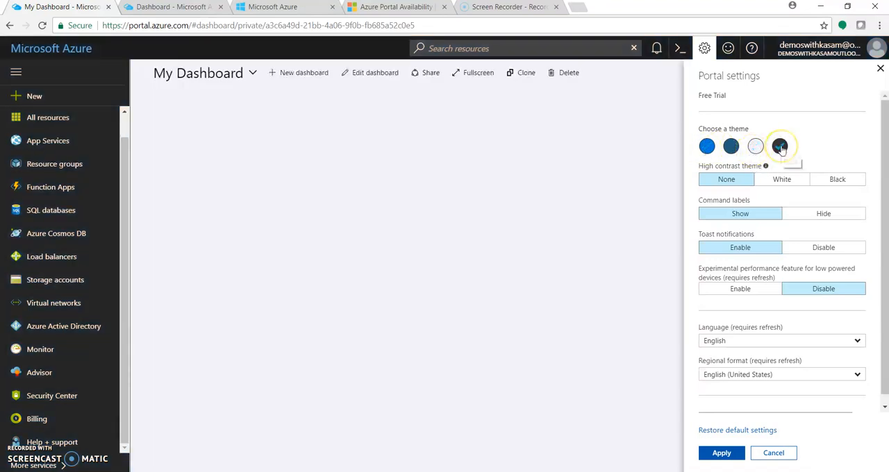
click(780, 146)
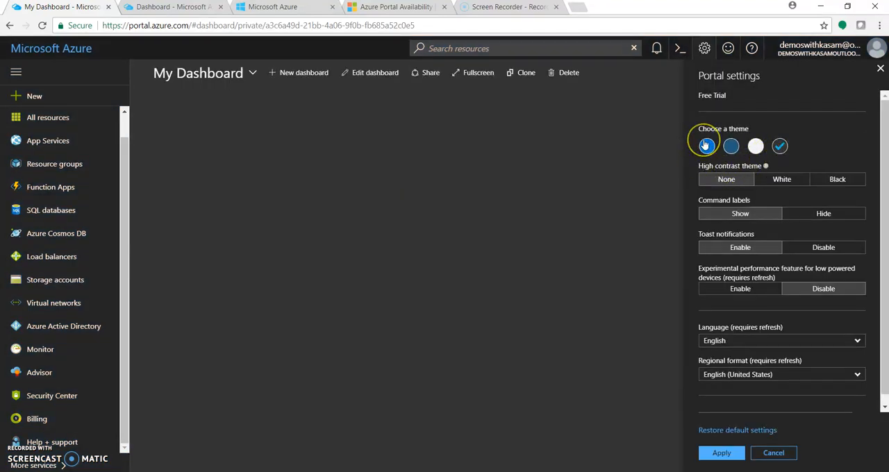
click(707, 146)
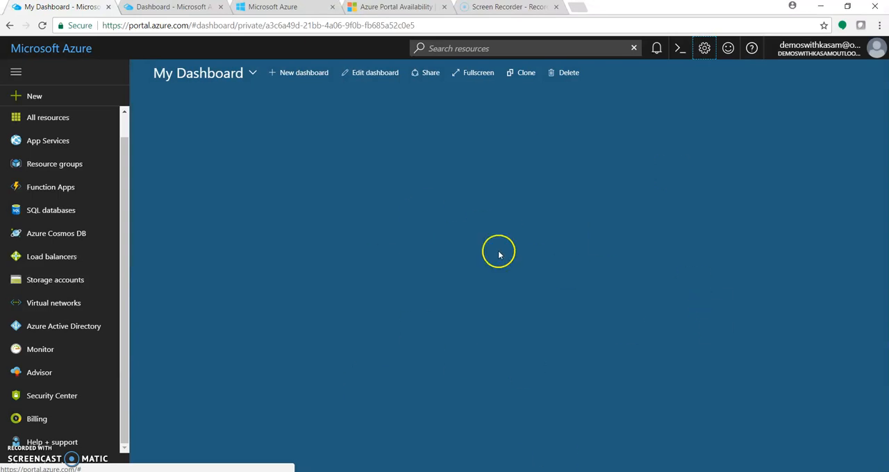
mouse_move(397, 196)
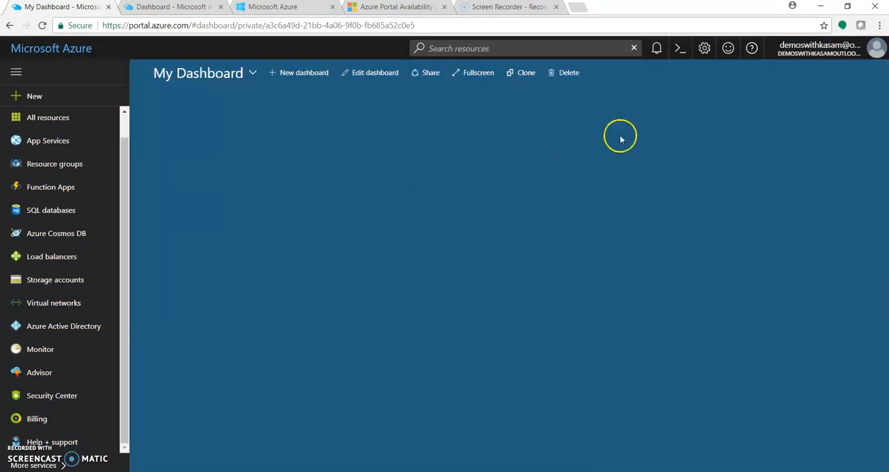
click(752, 47)
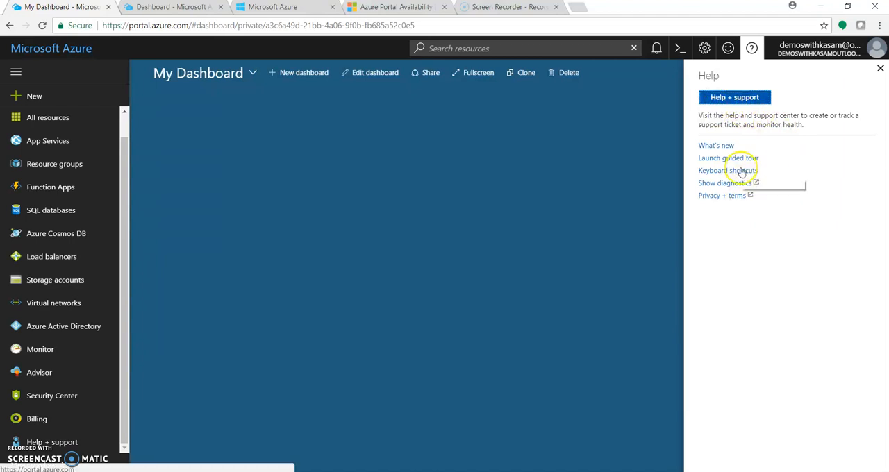
Open the Keyboard shortcuts list from the Help menu.
click(727, 170)
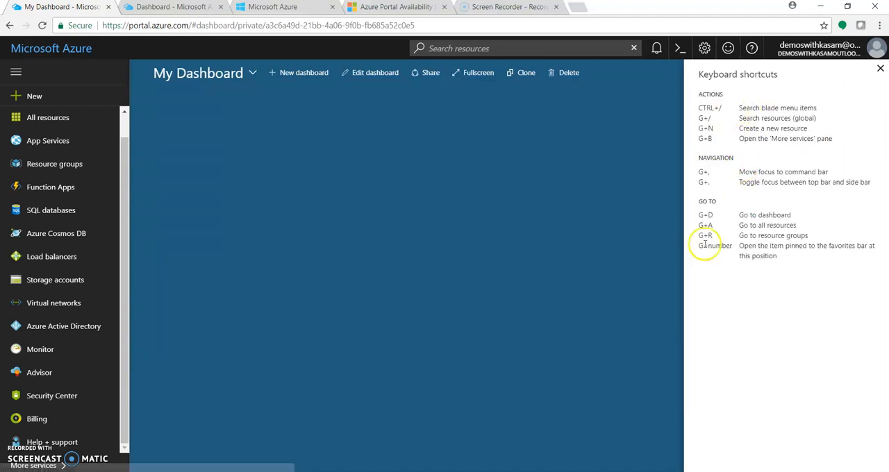
mouse_move(776, 299)
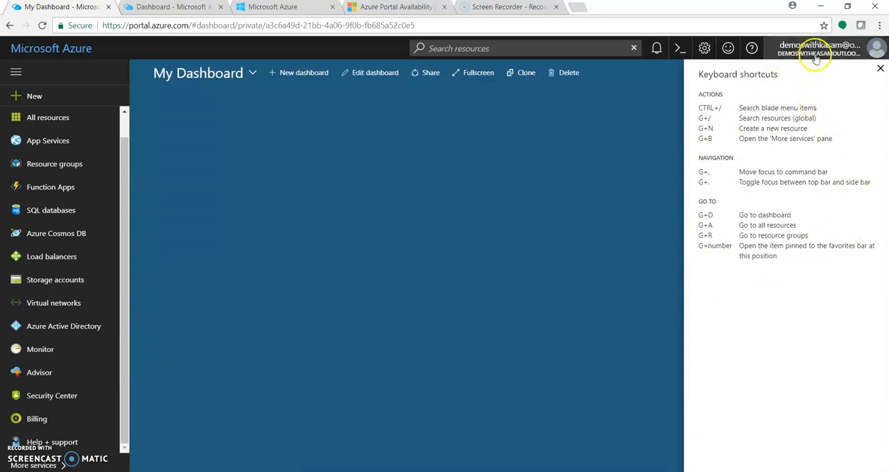
Open the account menu with sign-out, password, permissions, idea and bill options.
click(823, 49)
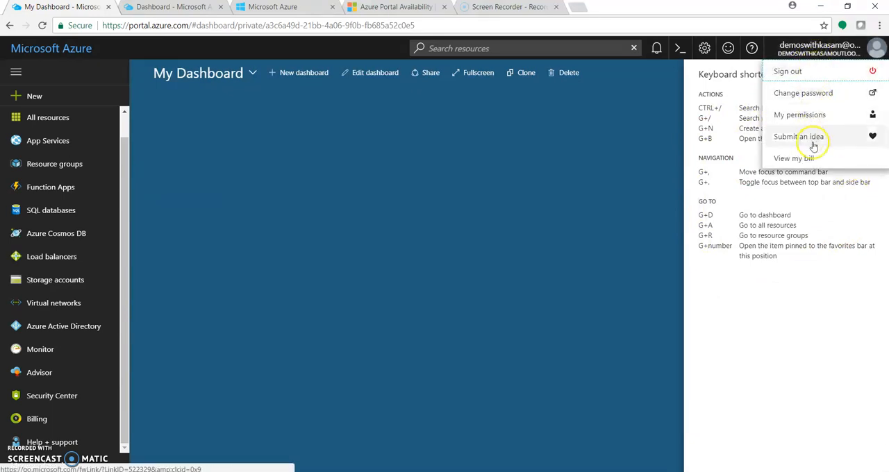
mouse_move(834, 92)
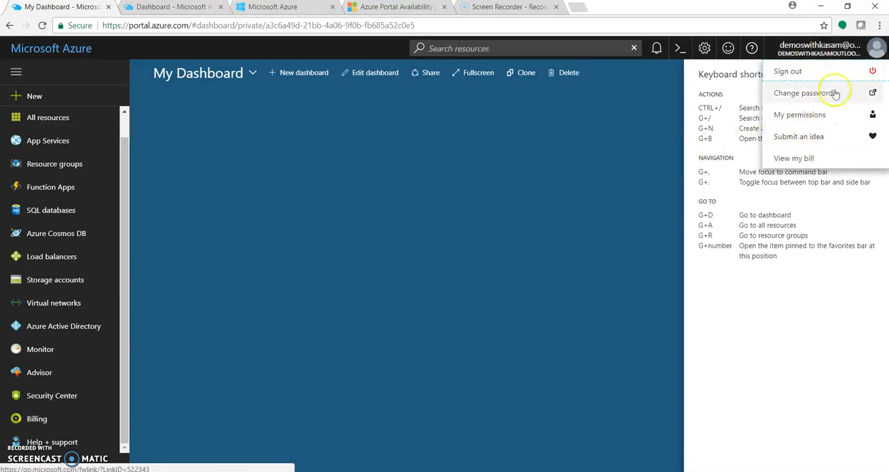
mouse_move(794, 159)
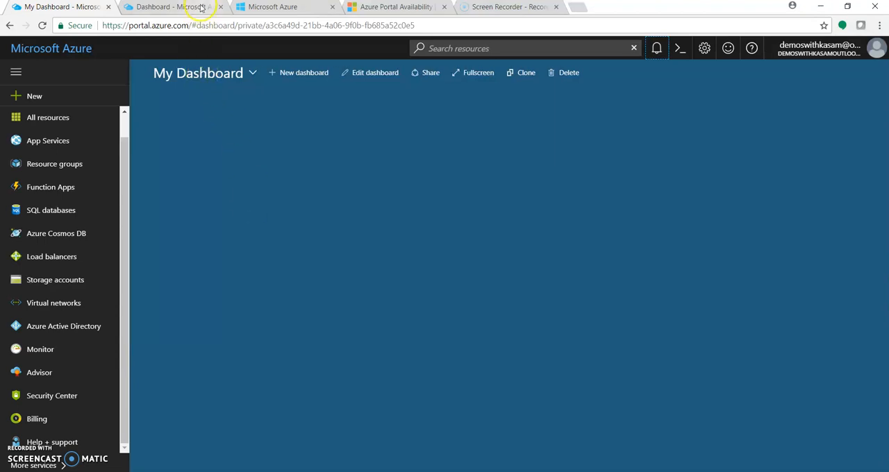
Switch to the preview portal tab with the All resources and Quickstart tutorials dashboard.
click(172, 7)
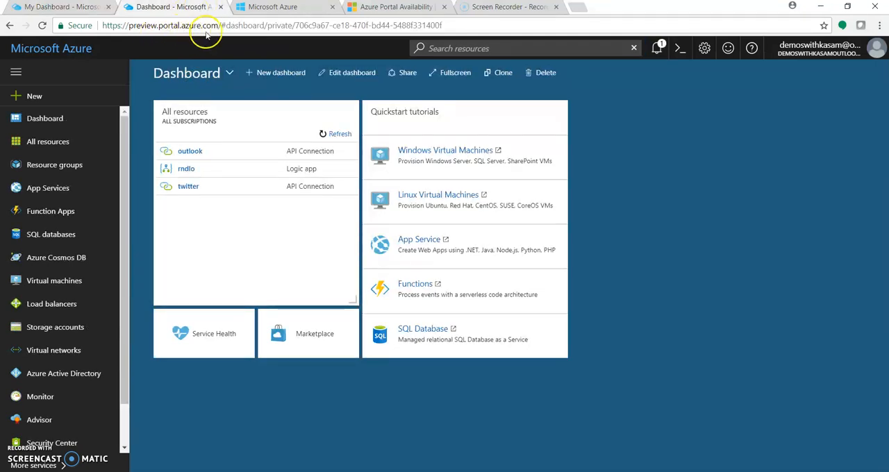
mouse_move(360, 382)
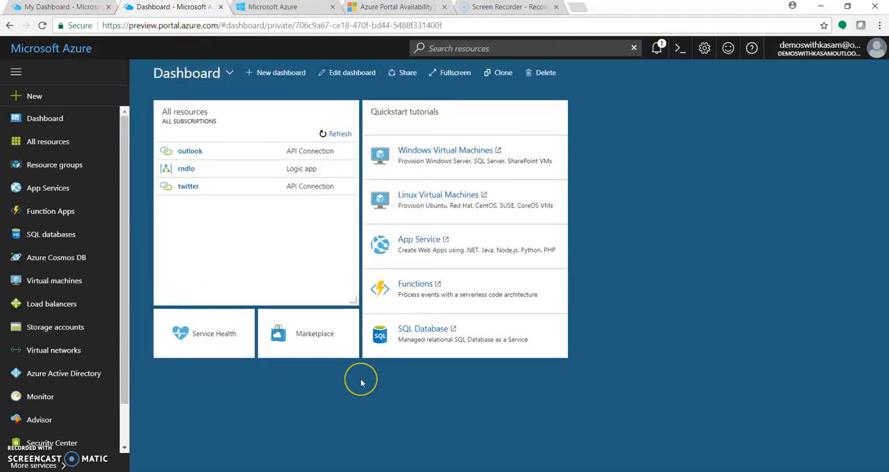
mouse_move(361, 383)
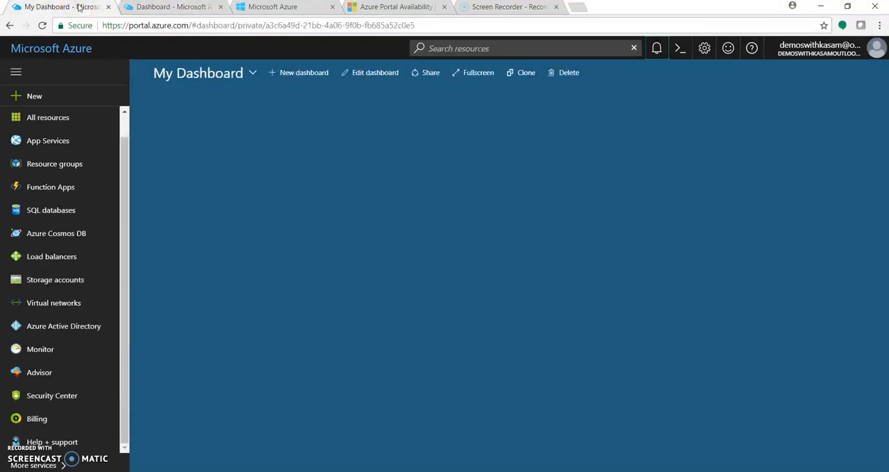
click(170, 7)
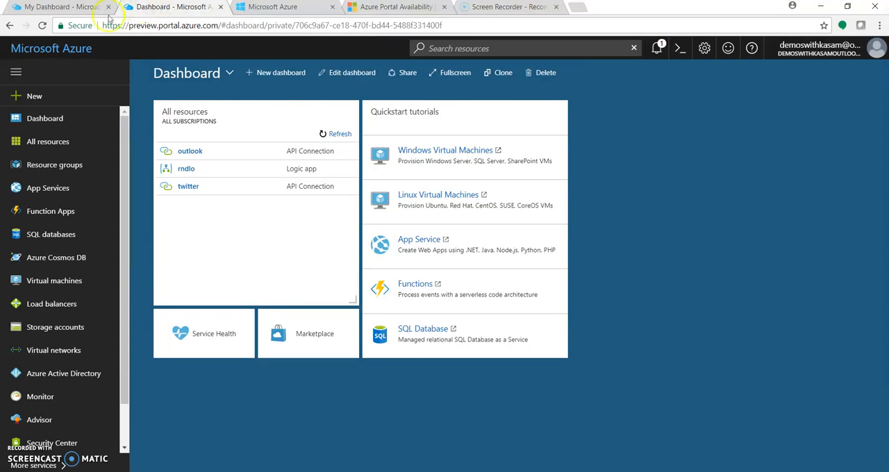
Select and deselect all three resources in All resources, then return to the dashboard.
click(47, 142)
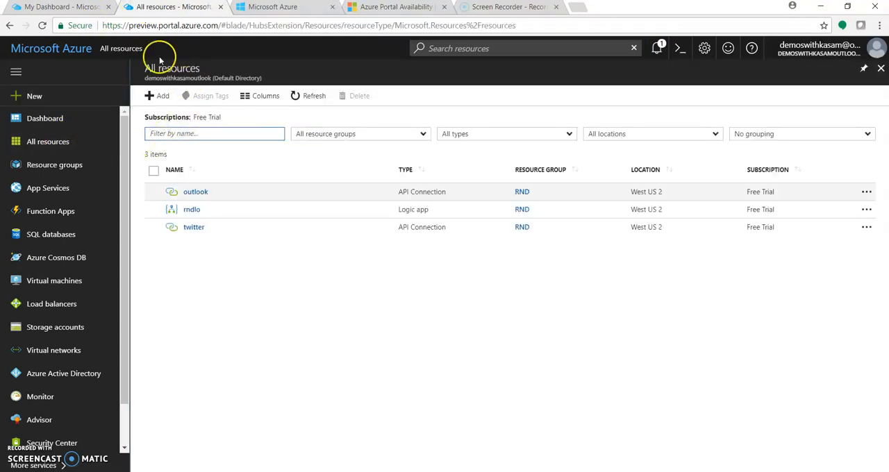
mouse_move(246, 350)
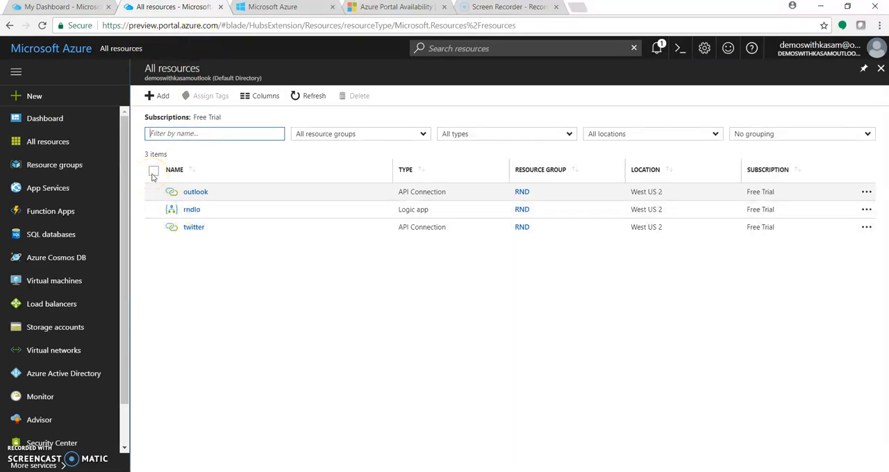
click(154, 171)
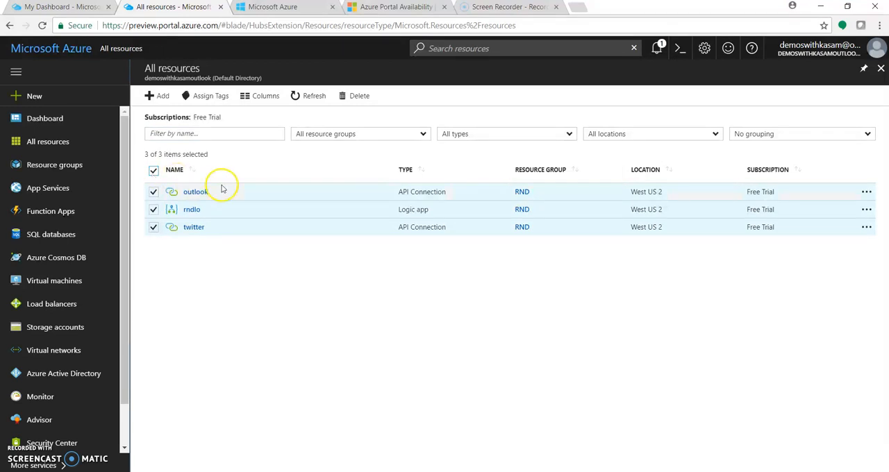
mouse_move(213, 152)
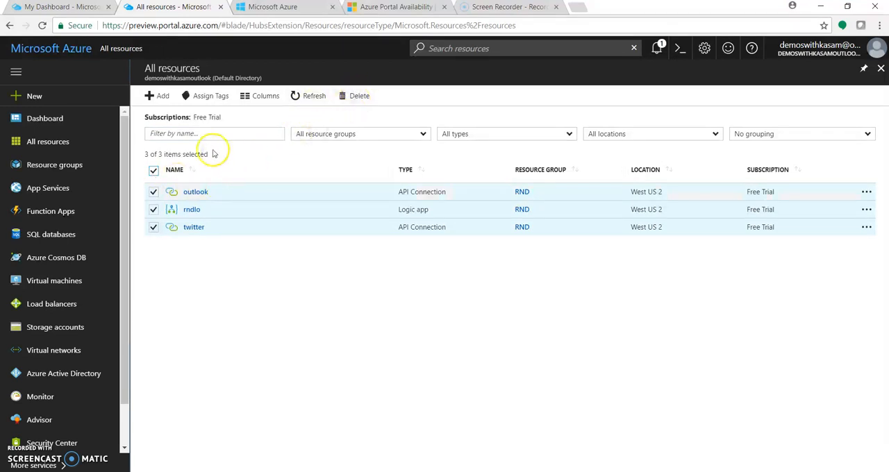
mouse_move(210, 96)
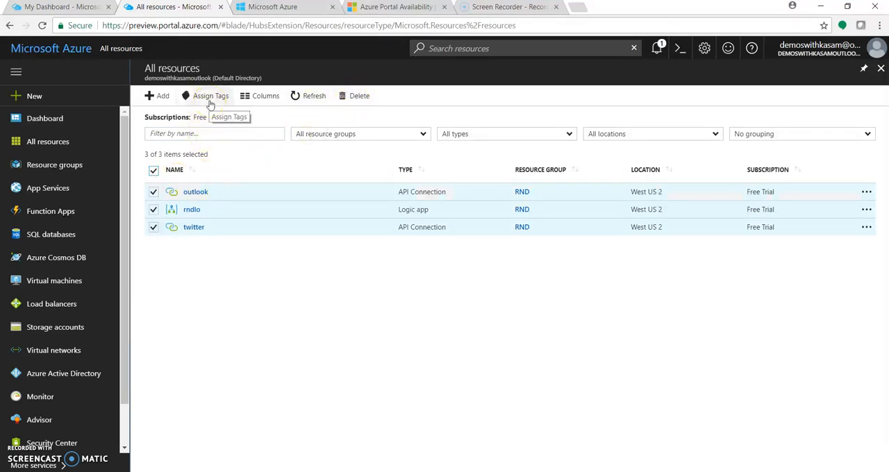
mouse_move(250, 120)
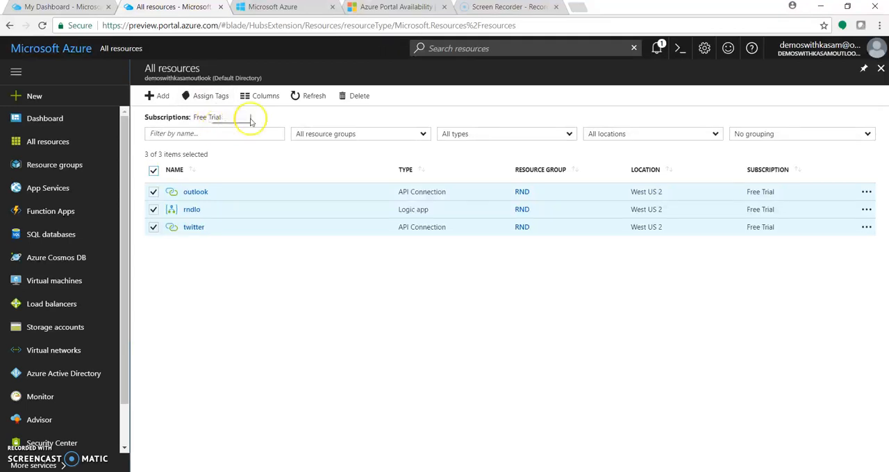
click(154, 169)
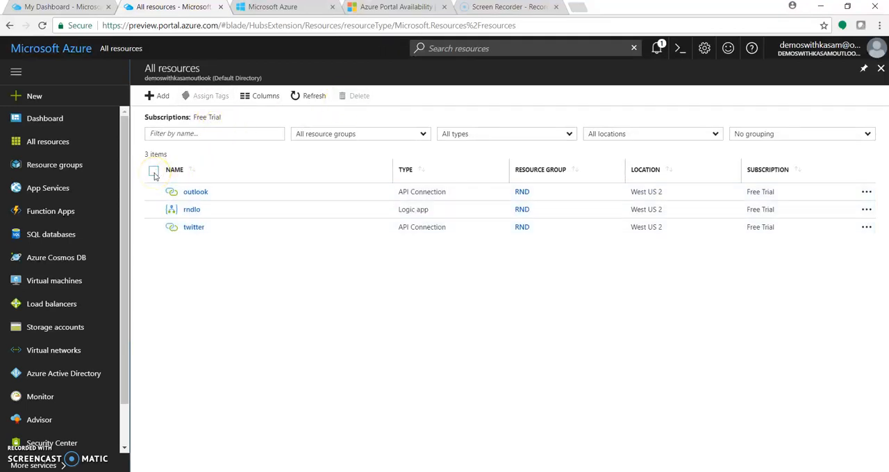
click(59, 6)
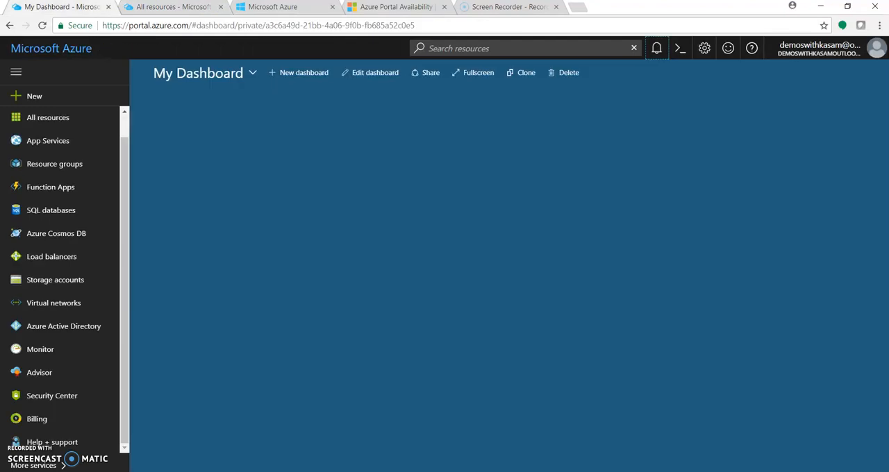
Open All resources, listing outlook, rndlo and twitter.
click(47, 117)
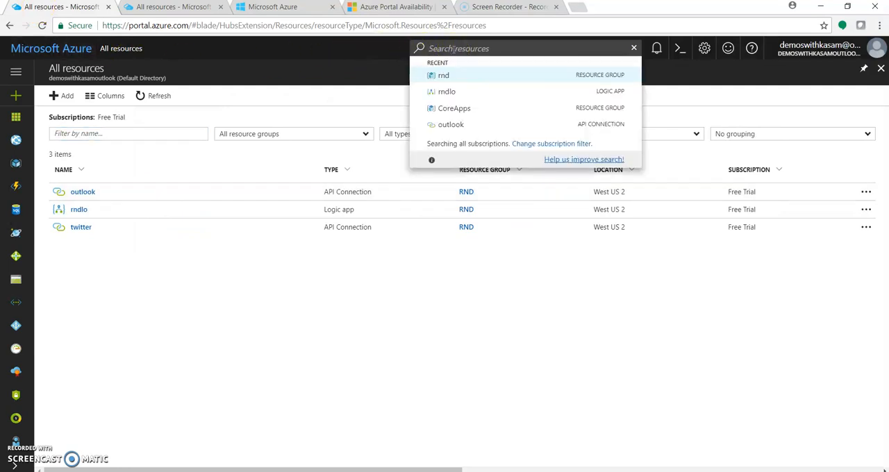
Search for 'rnd' and open the RND resource group overview.
text(r)
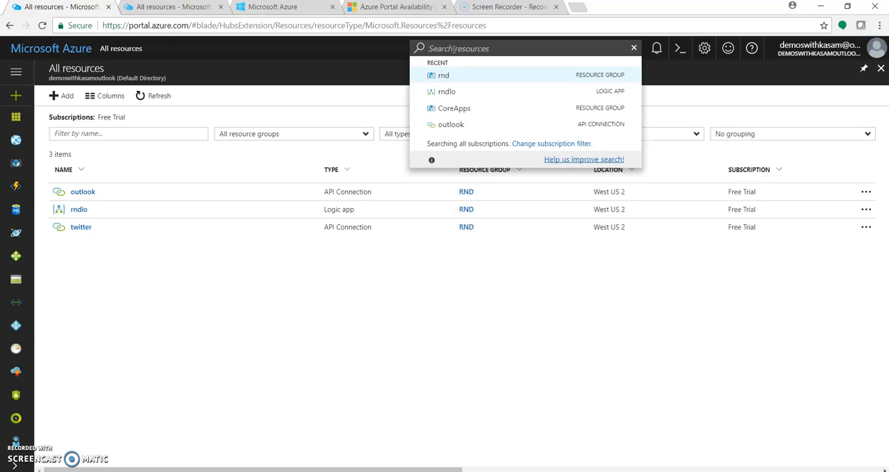
text(rnd)
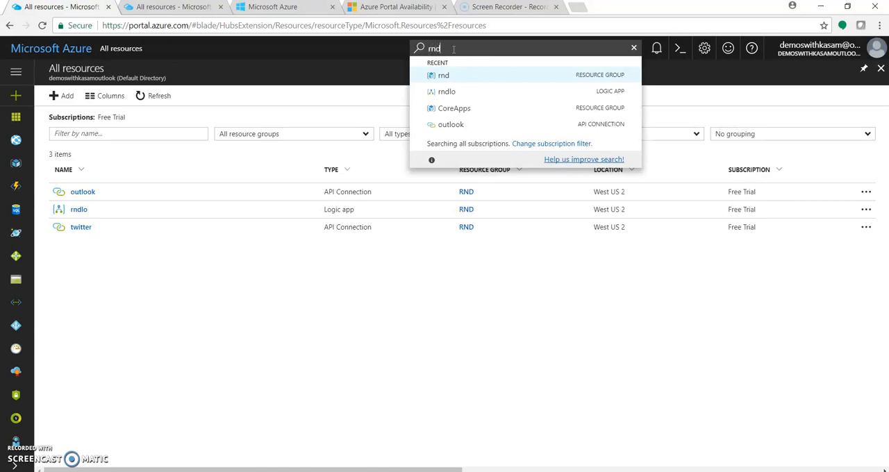
click(444, 75)
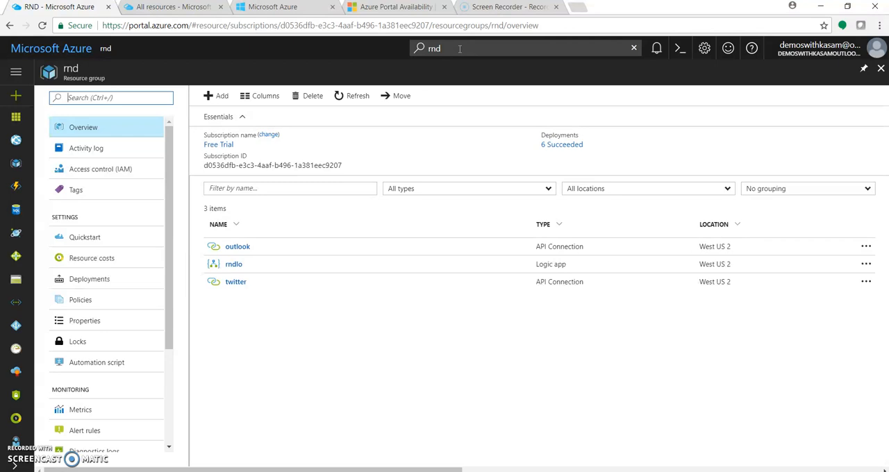
mouse_move(53, 48)
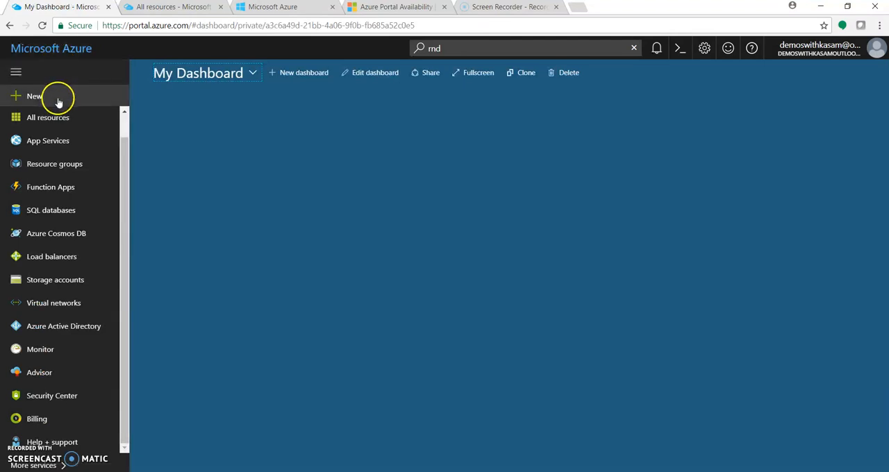
Open the New hub, try a 'wordpress' Marketplace search, then show featured Compute offerings.
click(15, 72)
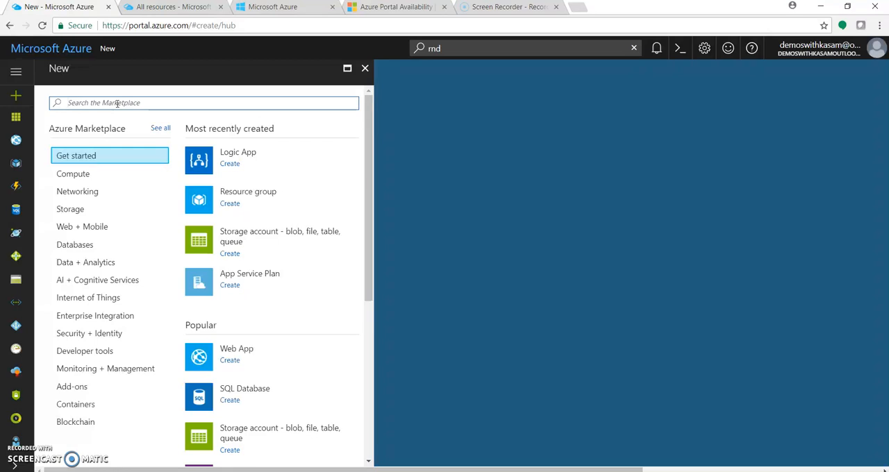
text(wordpress)
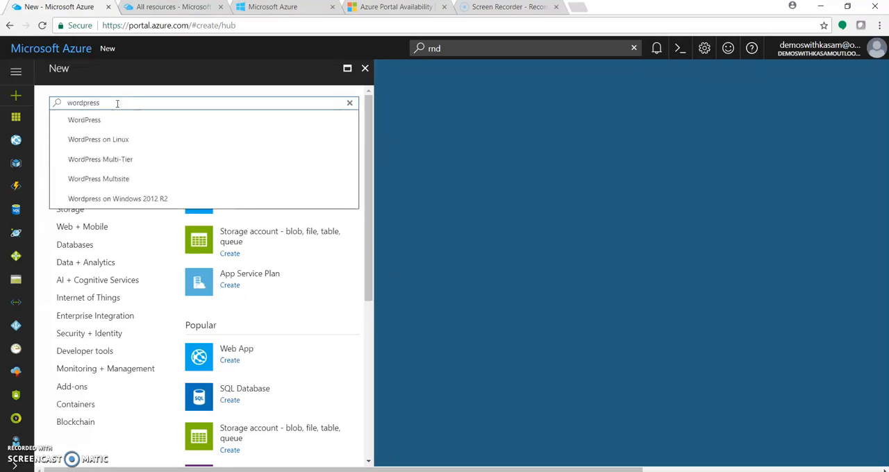
click(84, 119)
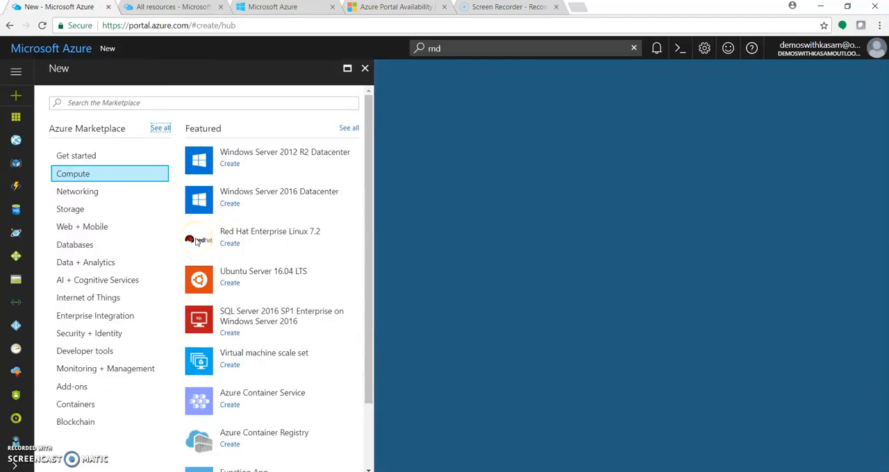
mouse_move(130, 146)
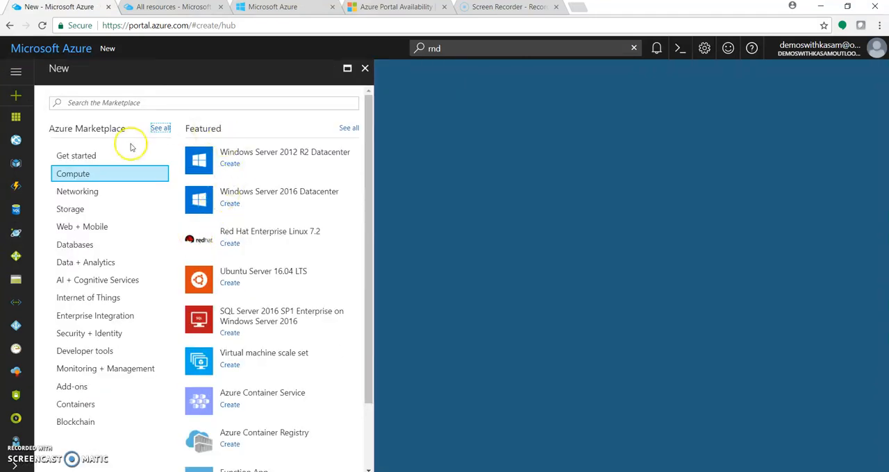
click(160, 128)
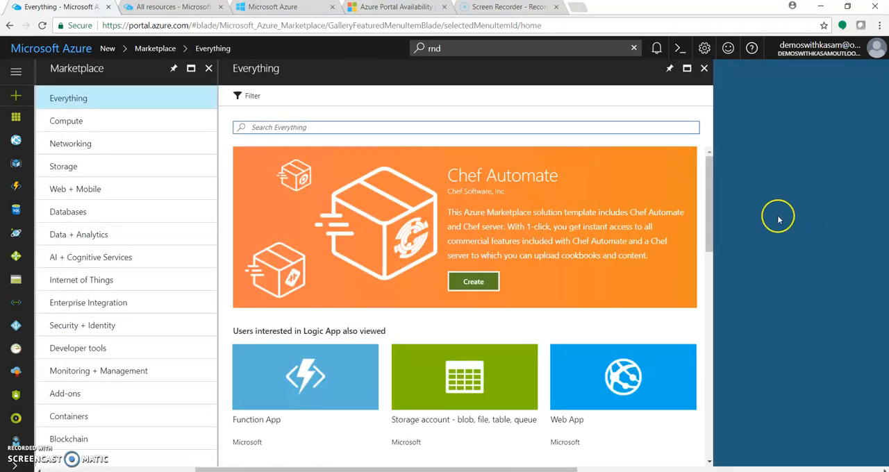
scroll(down, 3)
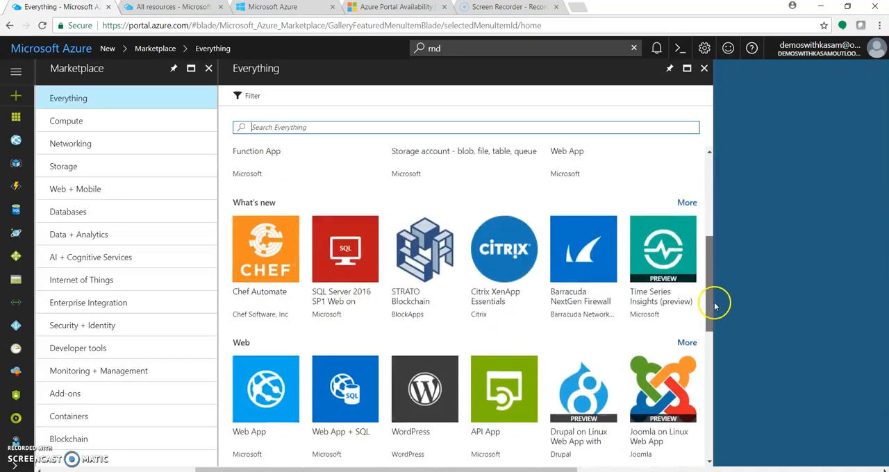
scroll(down, 3)
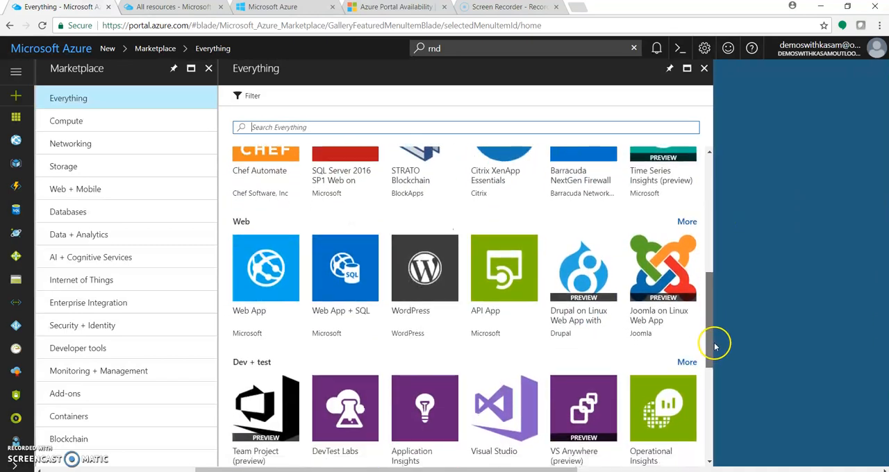
scroll(down, 3)
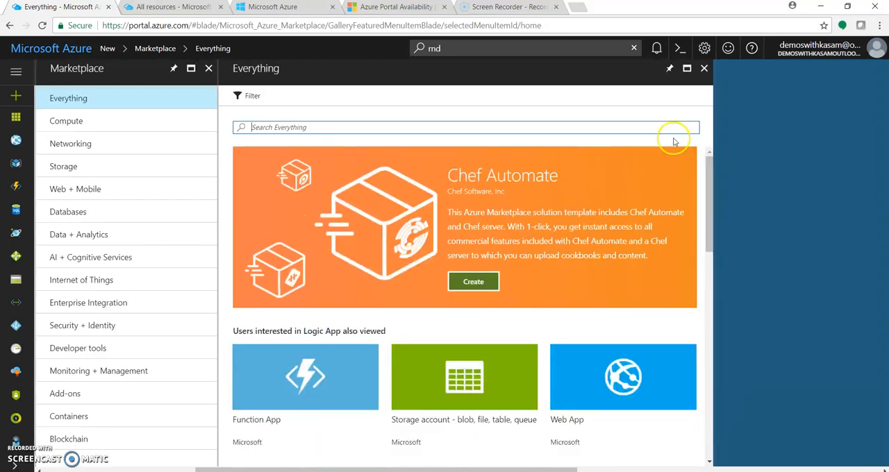
click(66, 120)
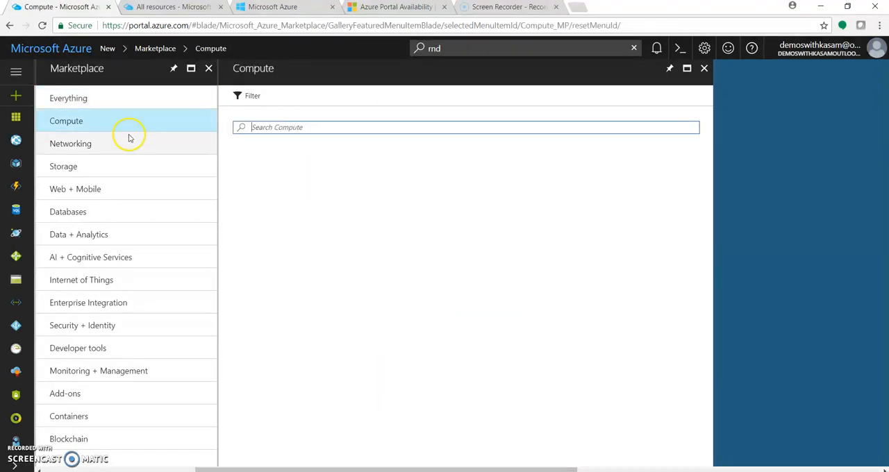
click(63, 166)
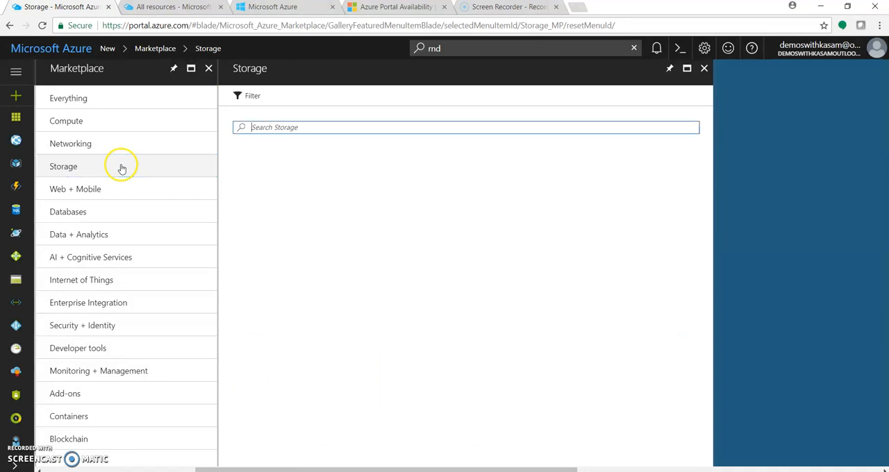
click(63, 166)
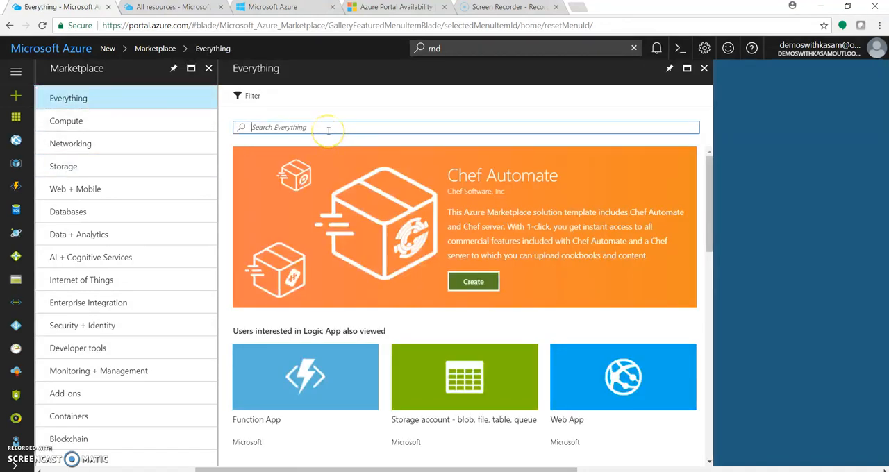
text(share)
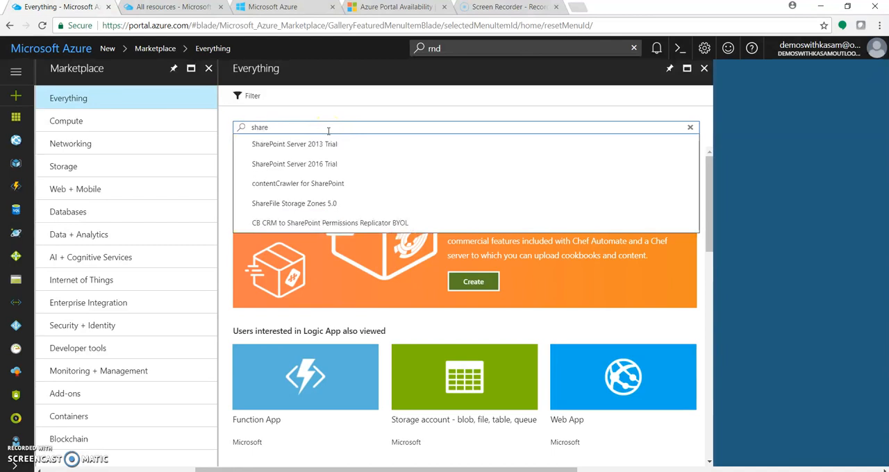
click(294, 144)
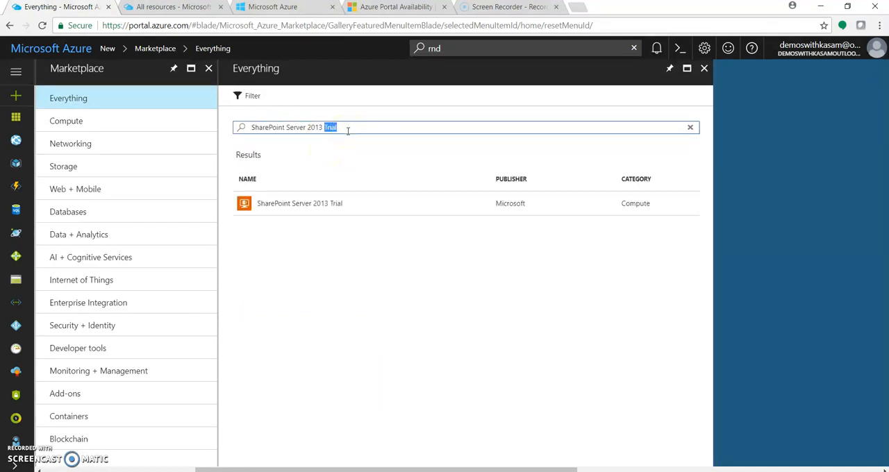
click(690, 127)
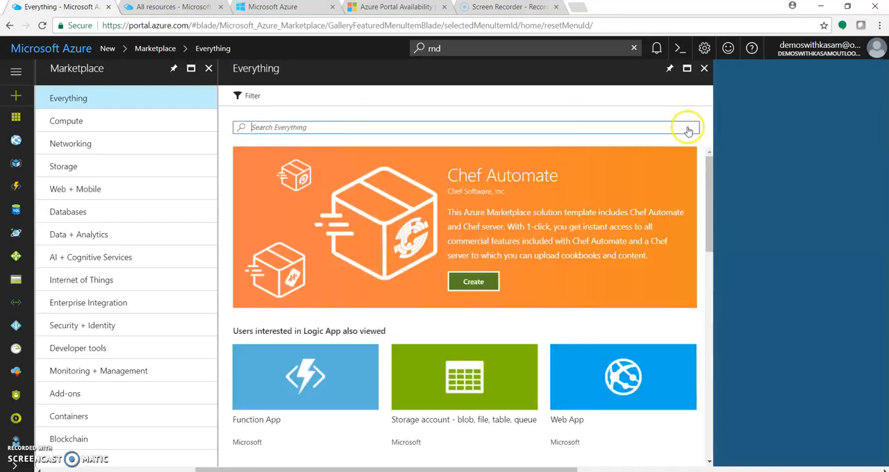
text(ubuntu)
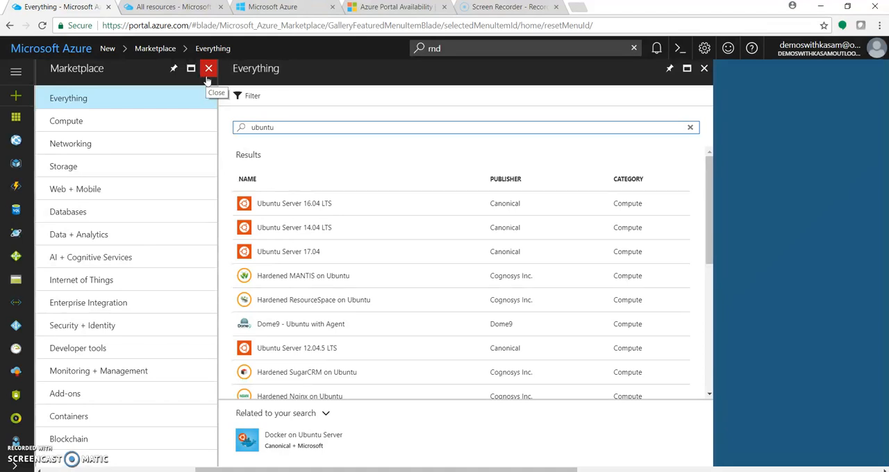
click(209, 68)
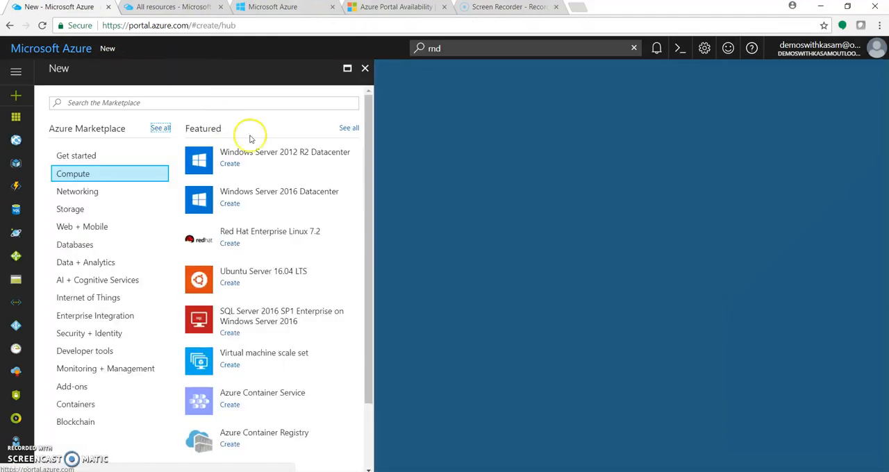
Close the New blade to reveal the empty My Dashboard.
click(365, 68)
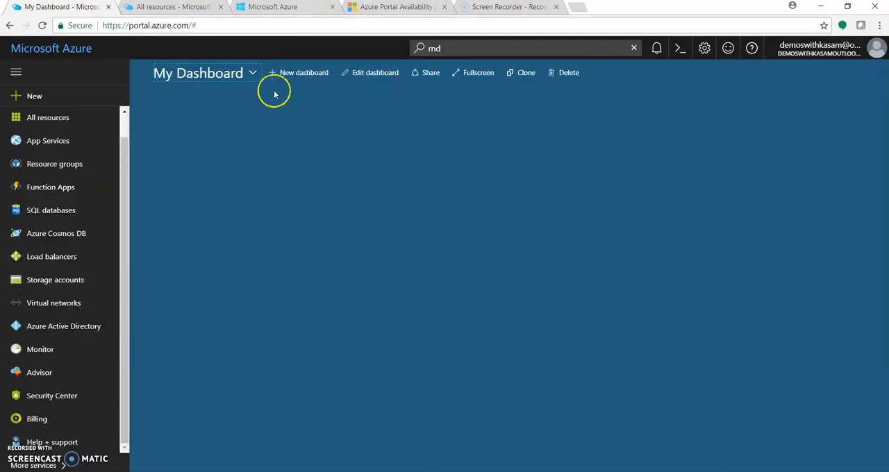
mouse_move(551, 116)
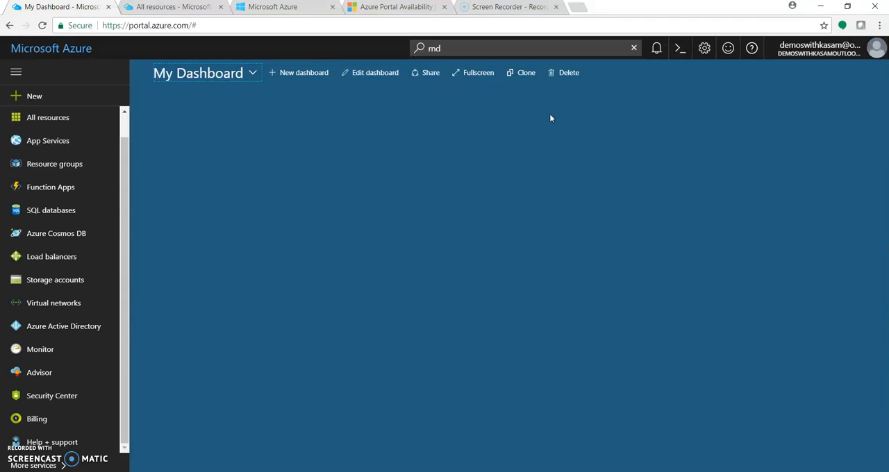
Create a new dashboard titled 'New Dashboard'.
click(304, 72)
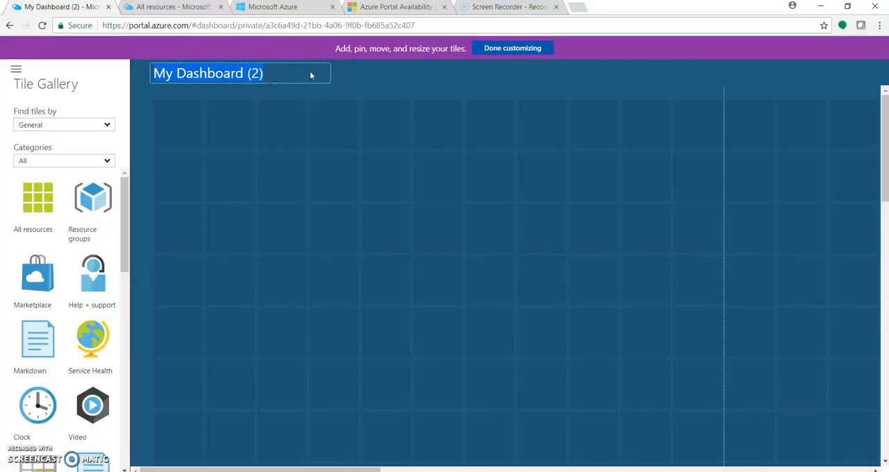
text(New Das)
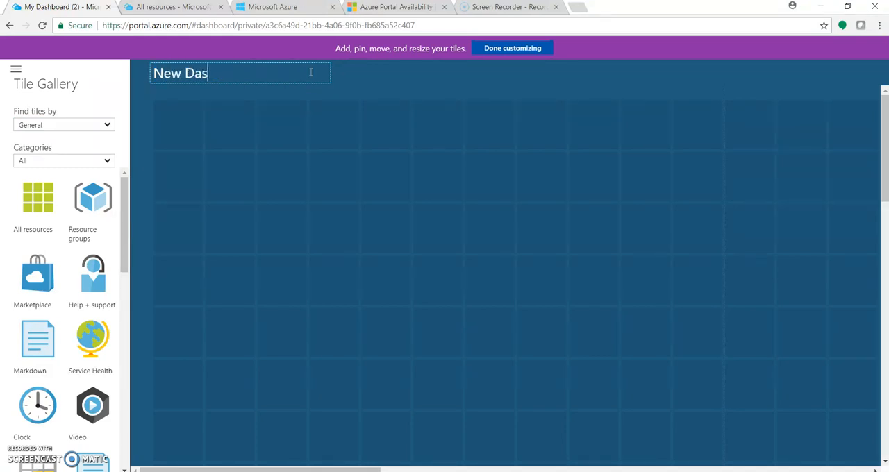
text(h)
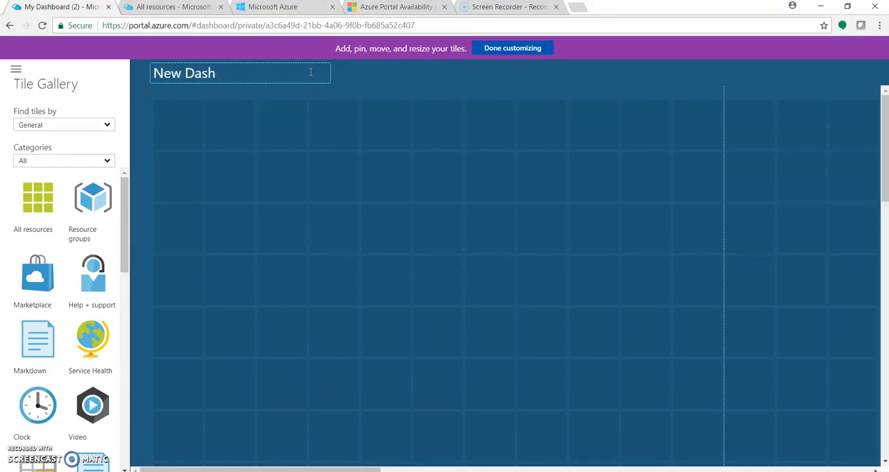
text(board)
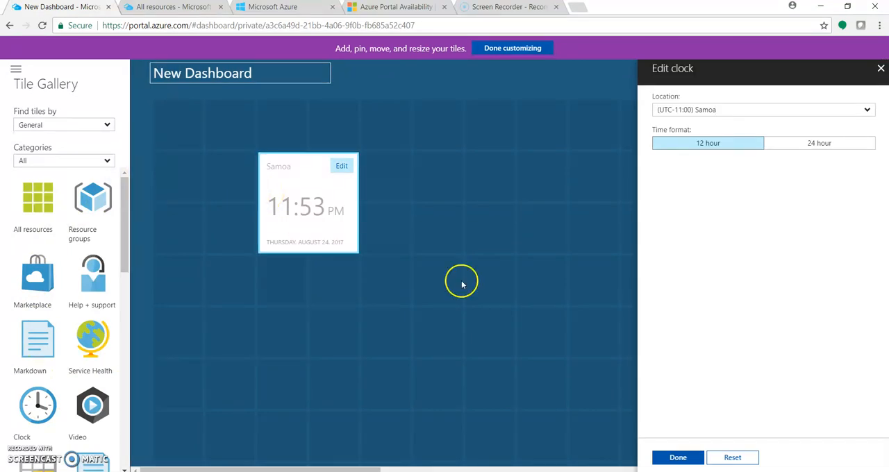
Add a small Samoa clock tile and finish customizing the dashboard.
click(677, 458)
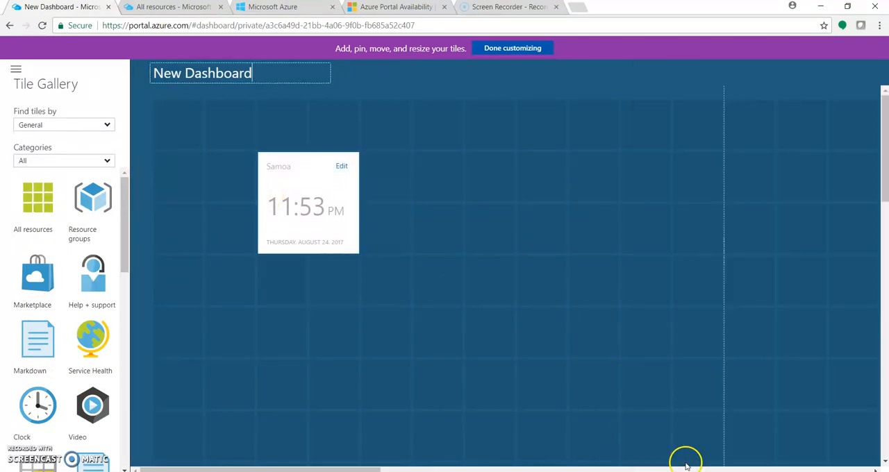
mouse_move(337, 145)
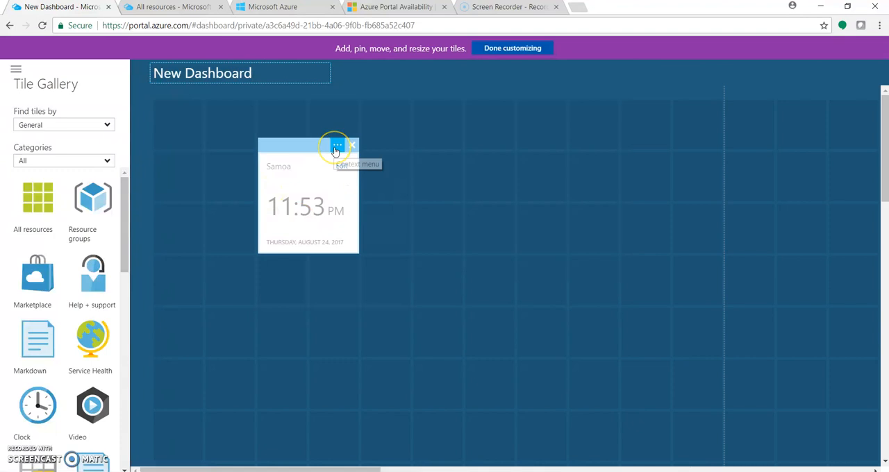
click(338, 145)
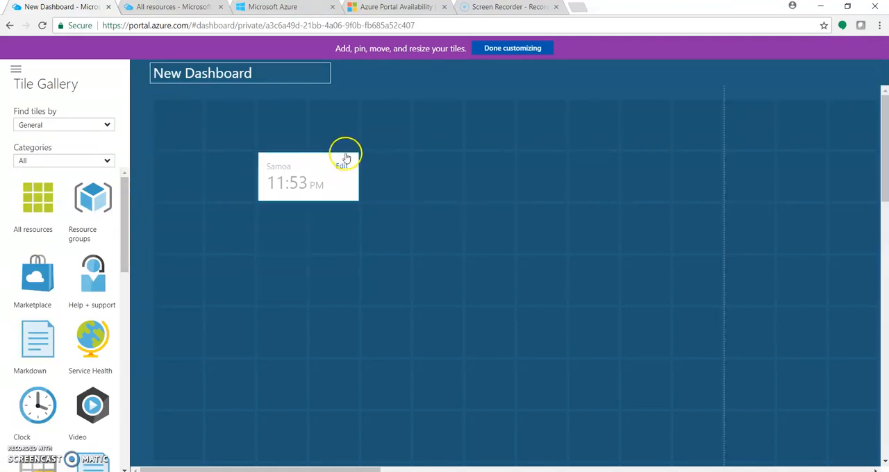
click(338, 148)
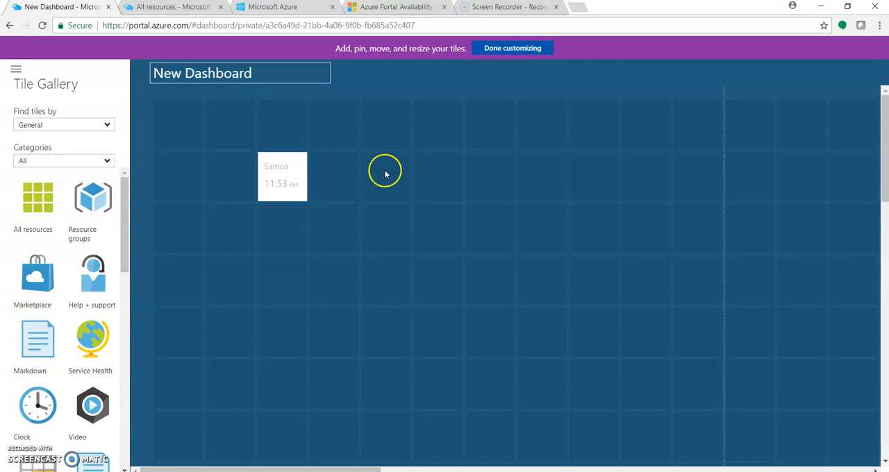
click(513, 48)
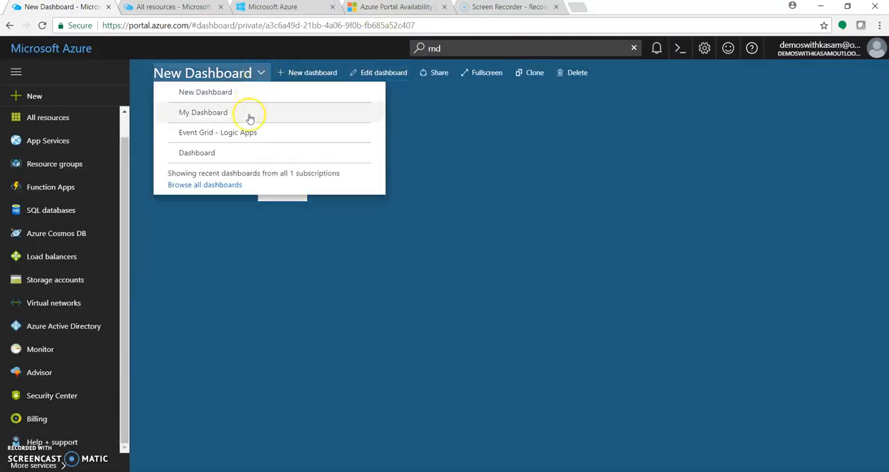
mouse_move(239, 153)
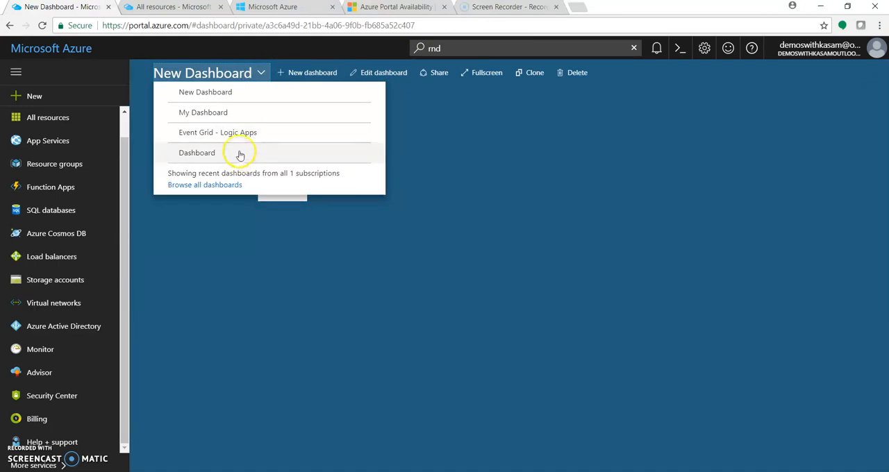
Switch to My Dashboard, then to the Event Grid - Logic Apps dashboard.
click(203, 112)
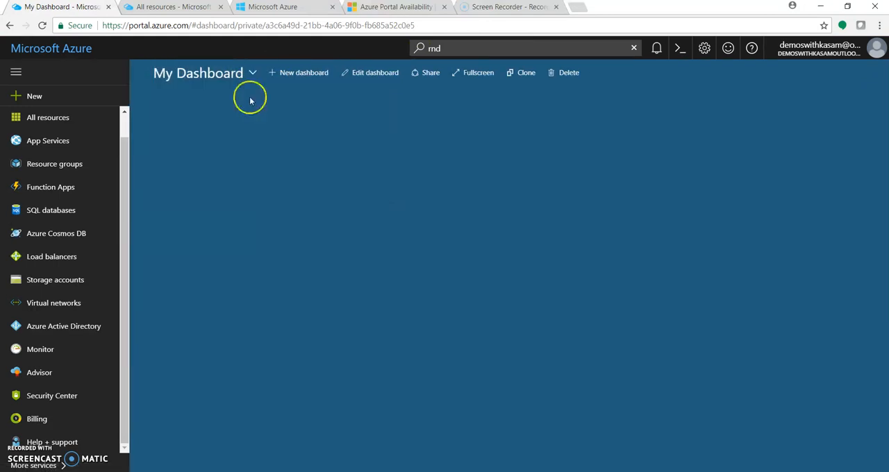
click(252, 73)
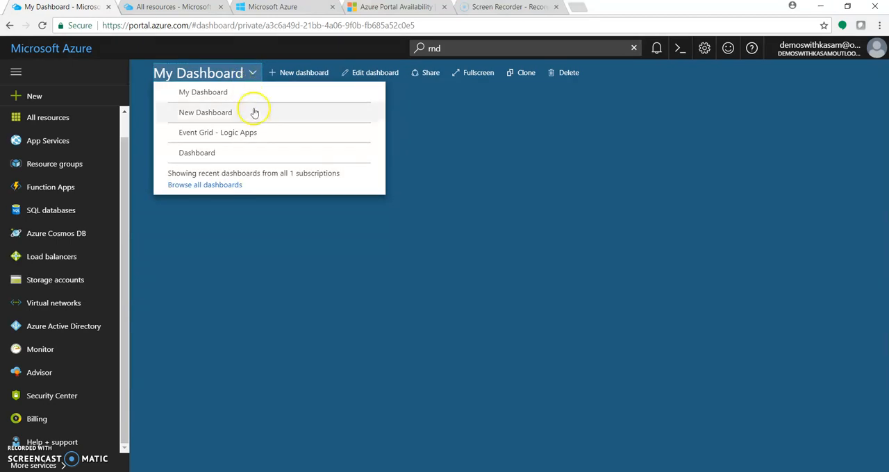
mouse_move(257, 132)
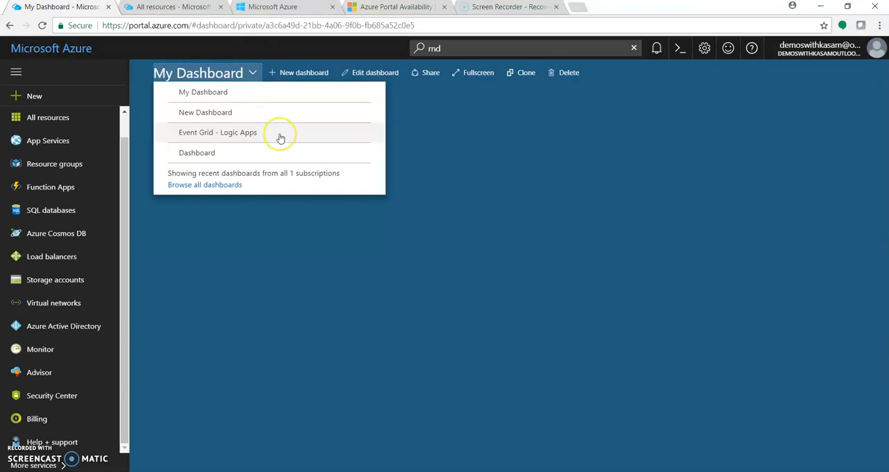
click(217, 132)
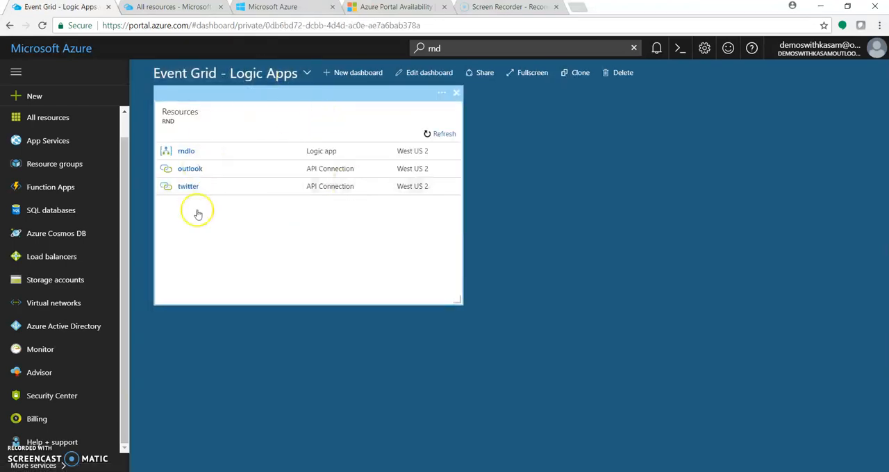
mouse_move(290, 112)
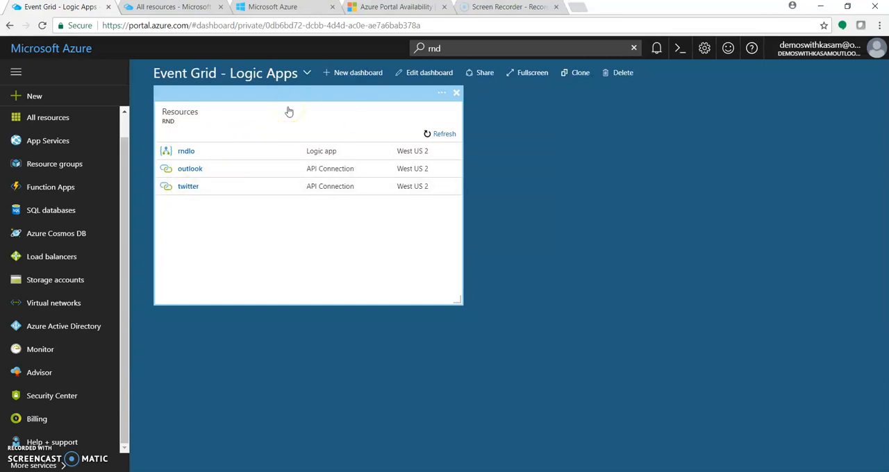
mouse_move(320, 278)
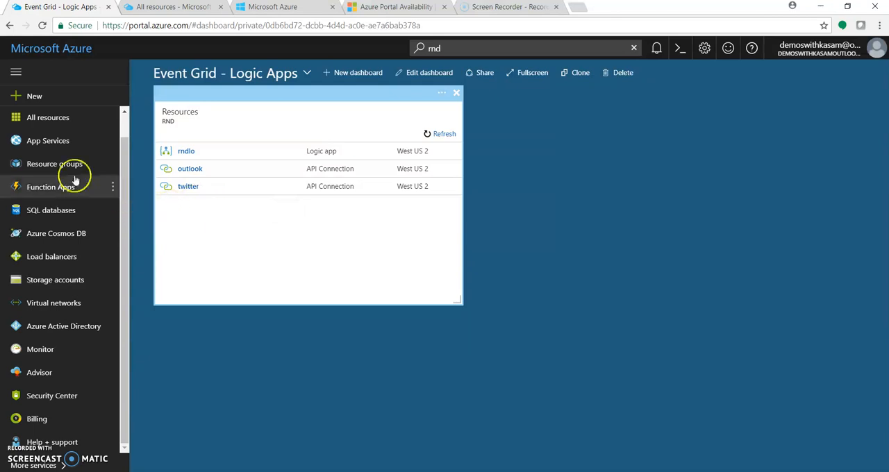
Pin the CoreApps resource group from Resource groups, then return to the dashboard.
click(55, 163)
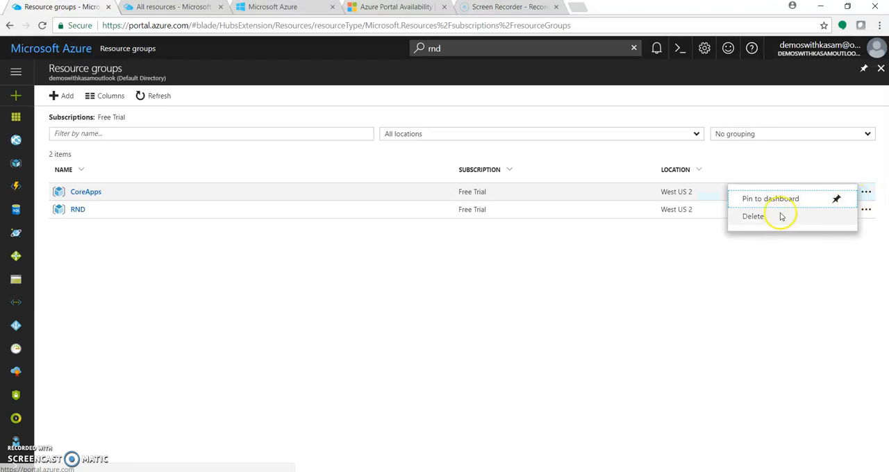
click(771, 199)
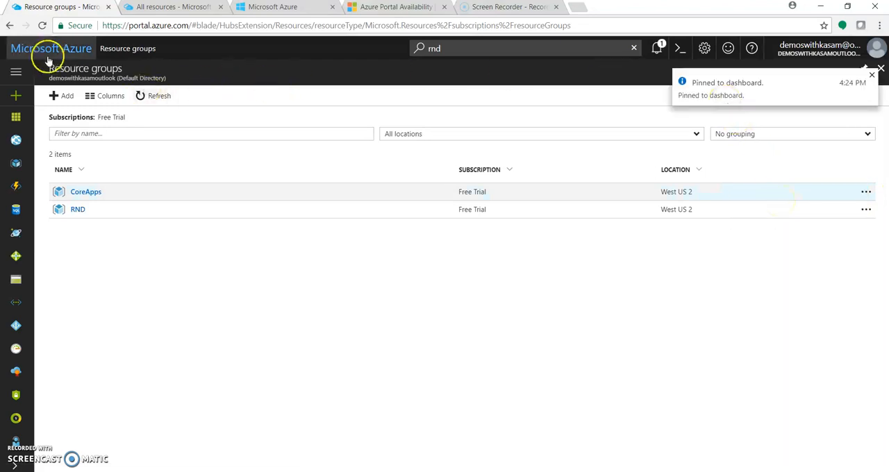
click(50, 47)
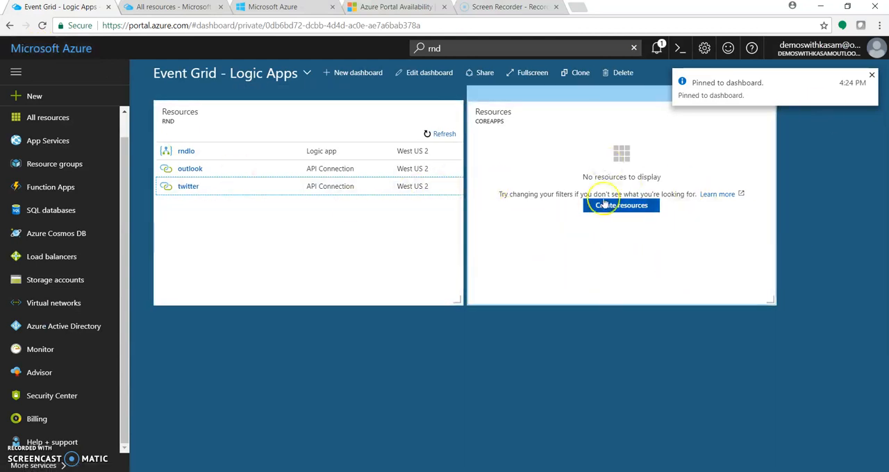
mouse_move(631, 250)
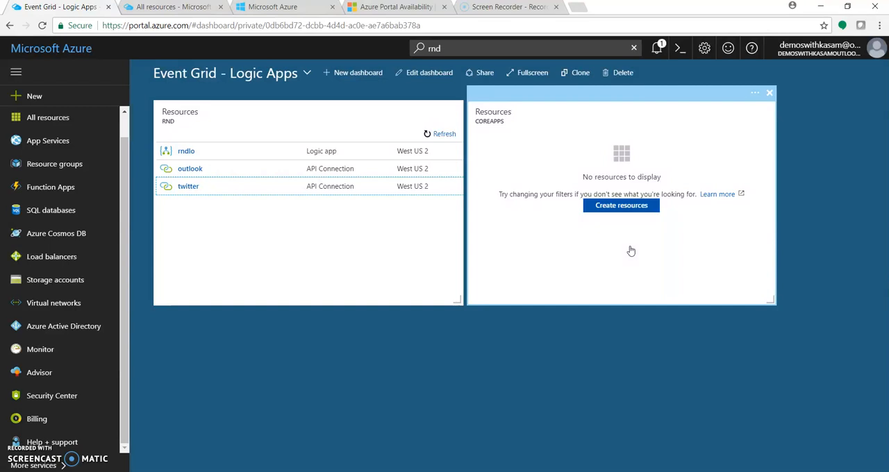
click(621, 205)
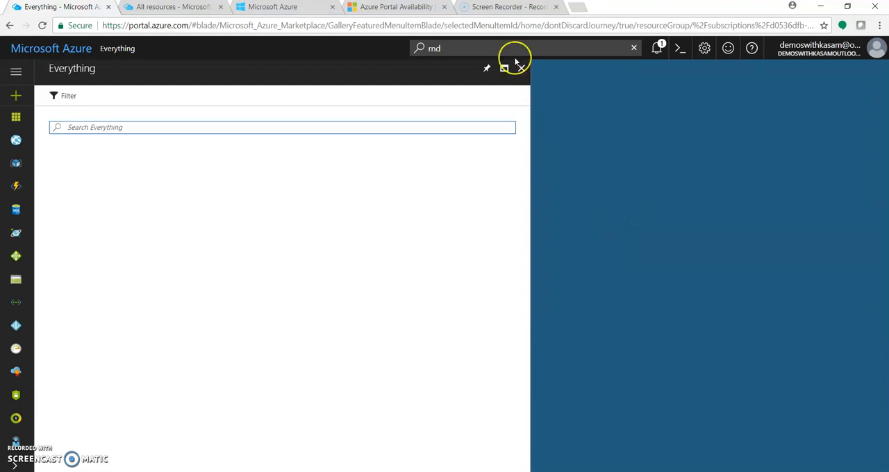
click(520, 67)
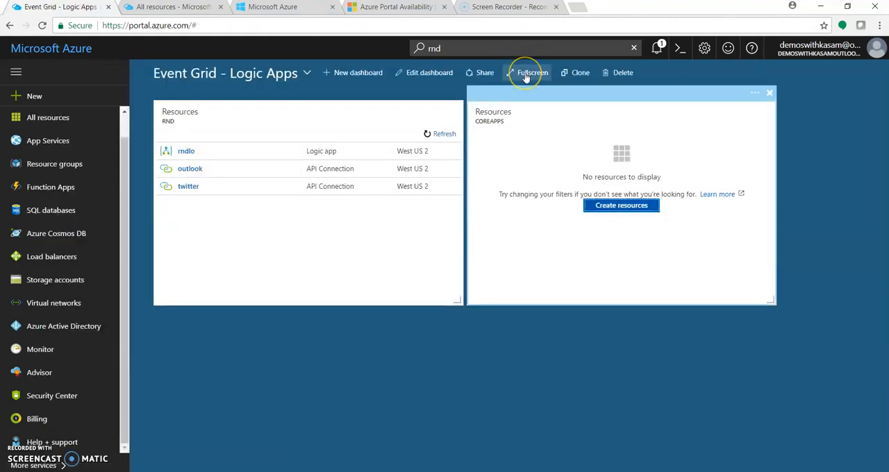
mouse_move(533, 72)
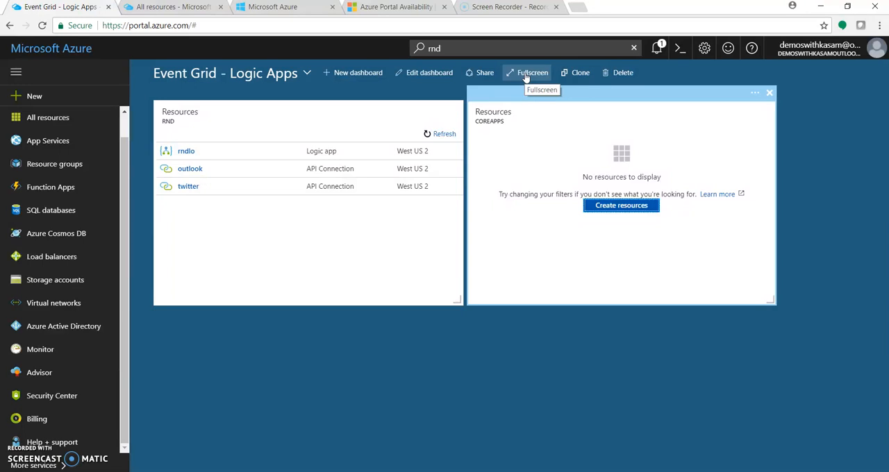
View and close Notifications confirming the pin, then open the full services list.
click(657, 48)
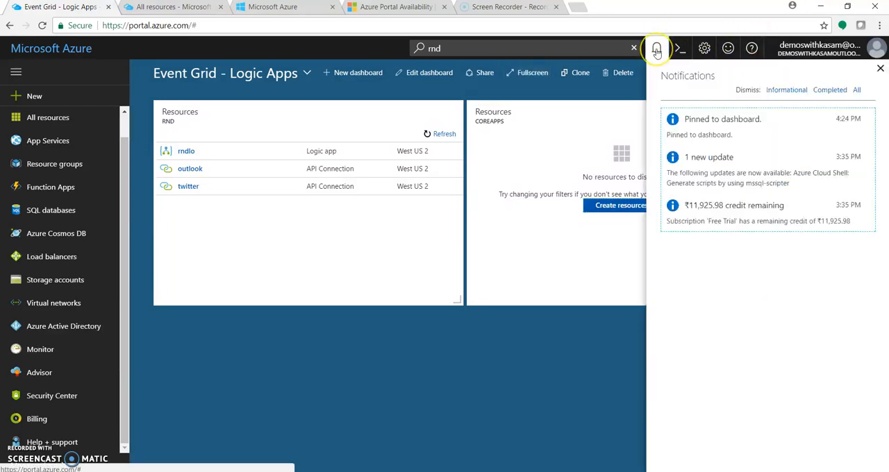
mouse_move(99, 54)
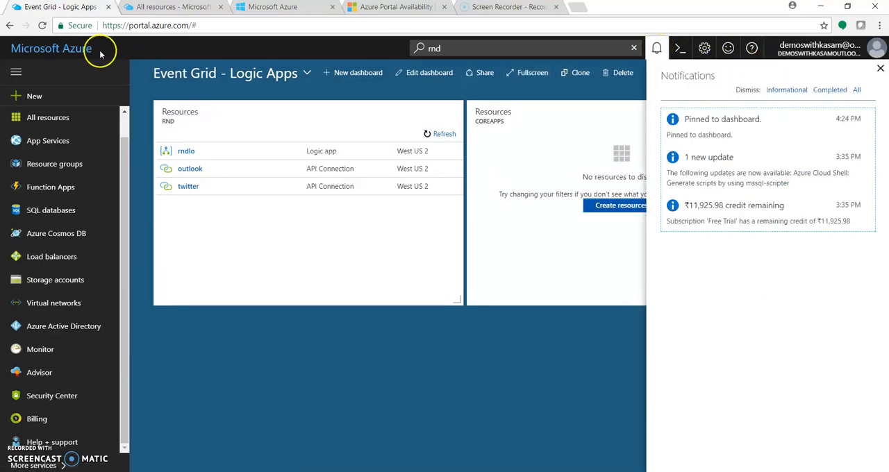
click(51, 48)
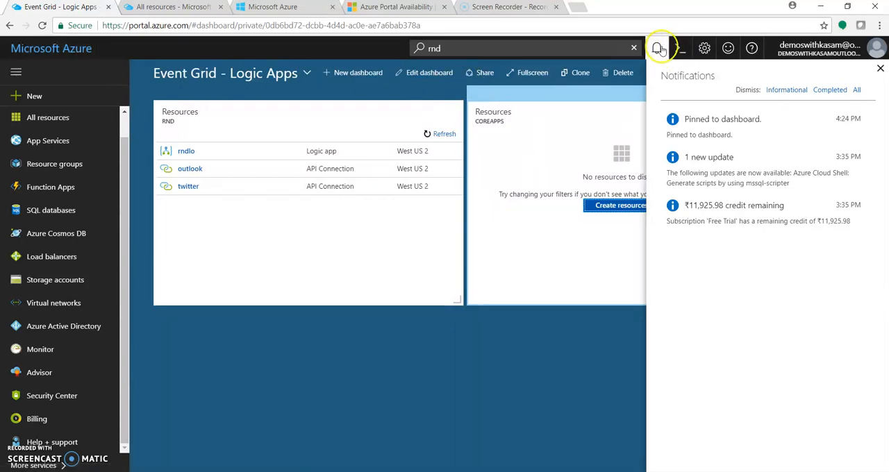
click(657, 48)
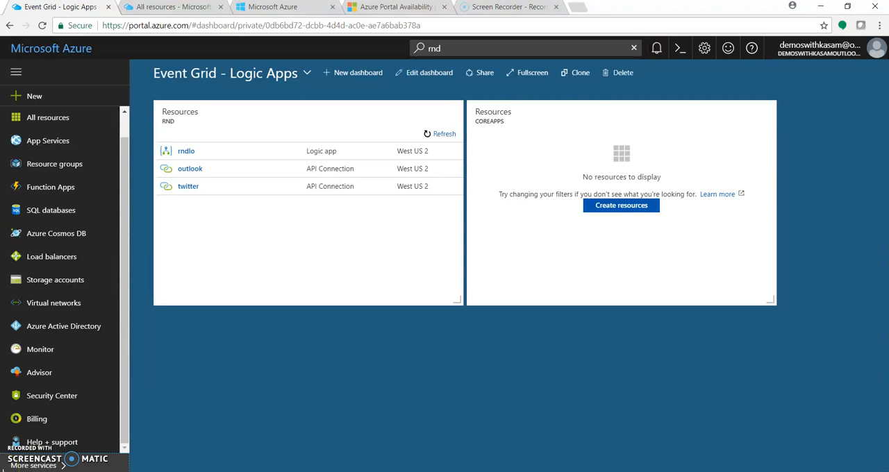
click(16, 72)
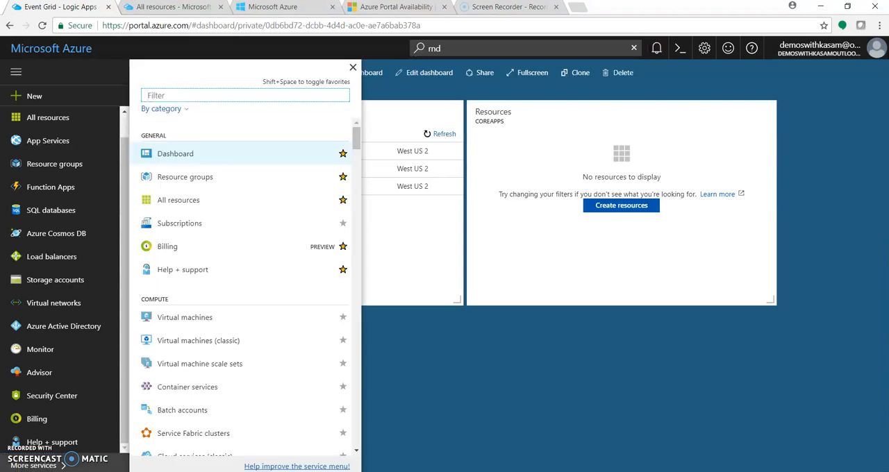